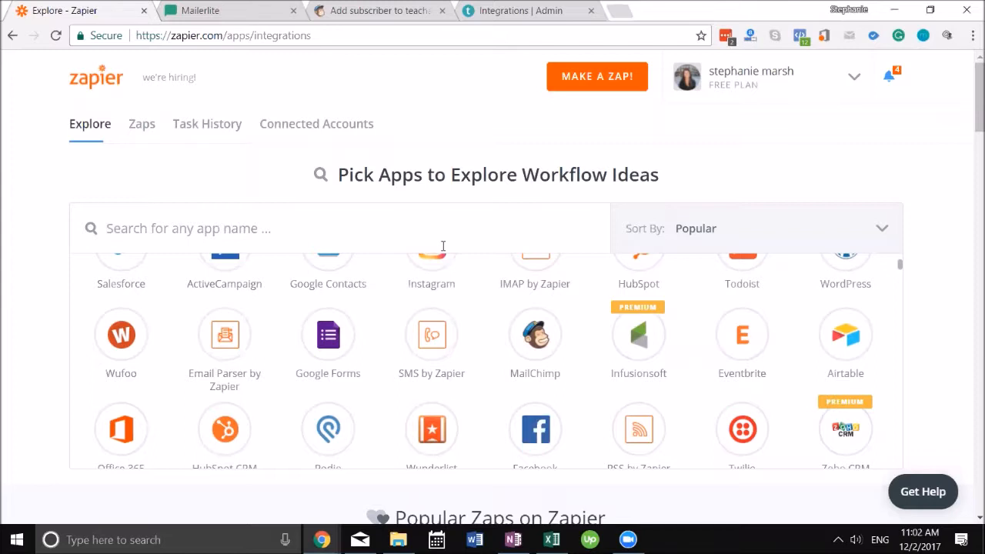
Search the app integrations for 'mailer' to surface MailerLite's ready-made zap templates.
type("mailer")
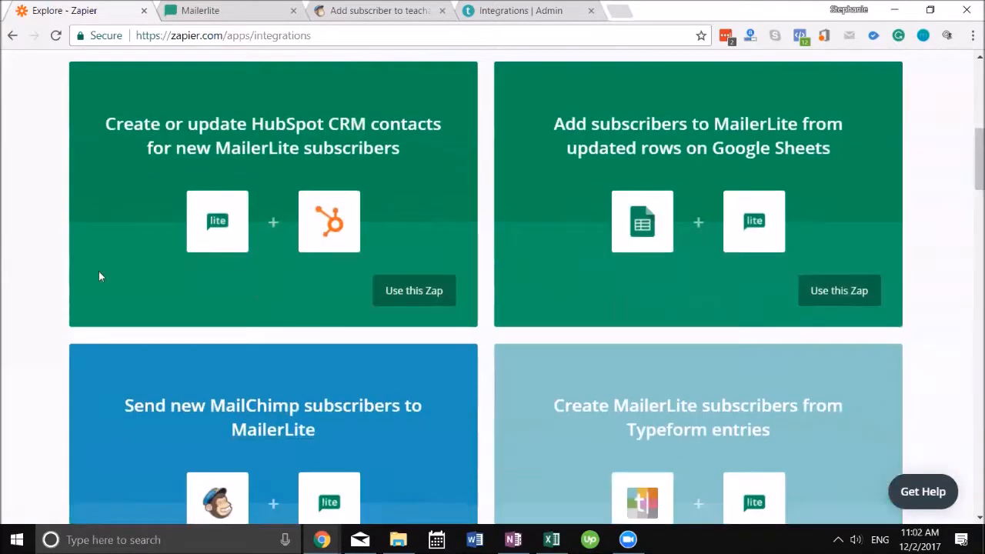
mouse_move(274, 207)
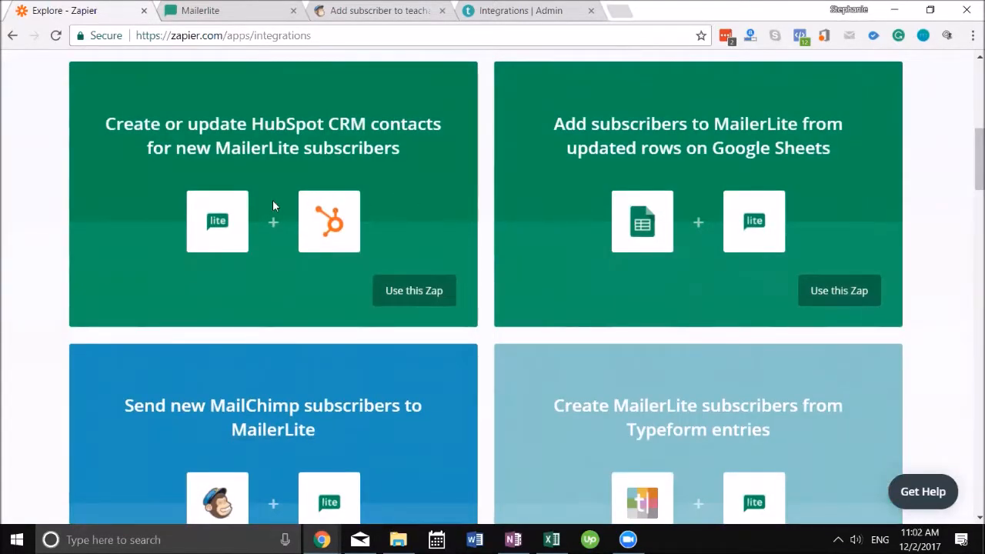
mouse_move(321, 126)
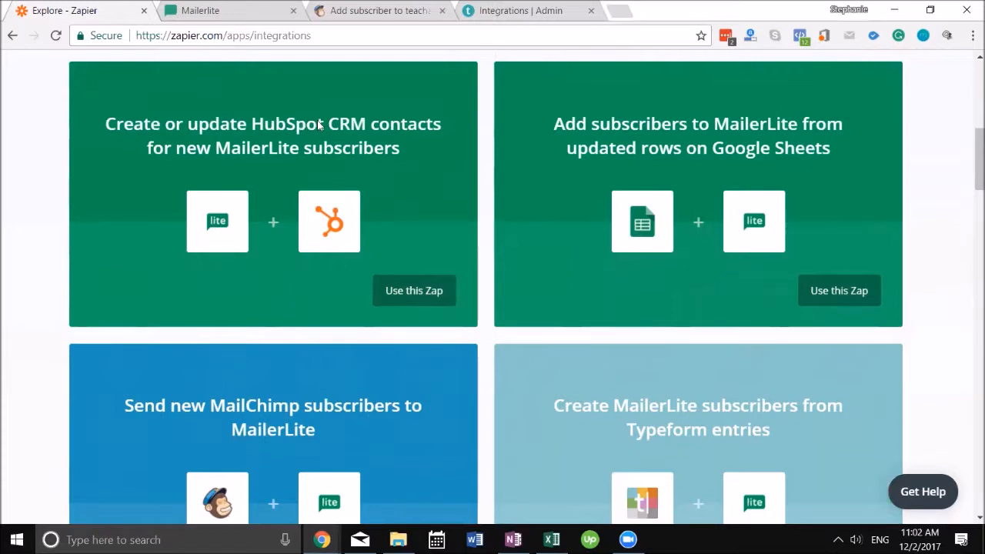
scroll("down", 3)
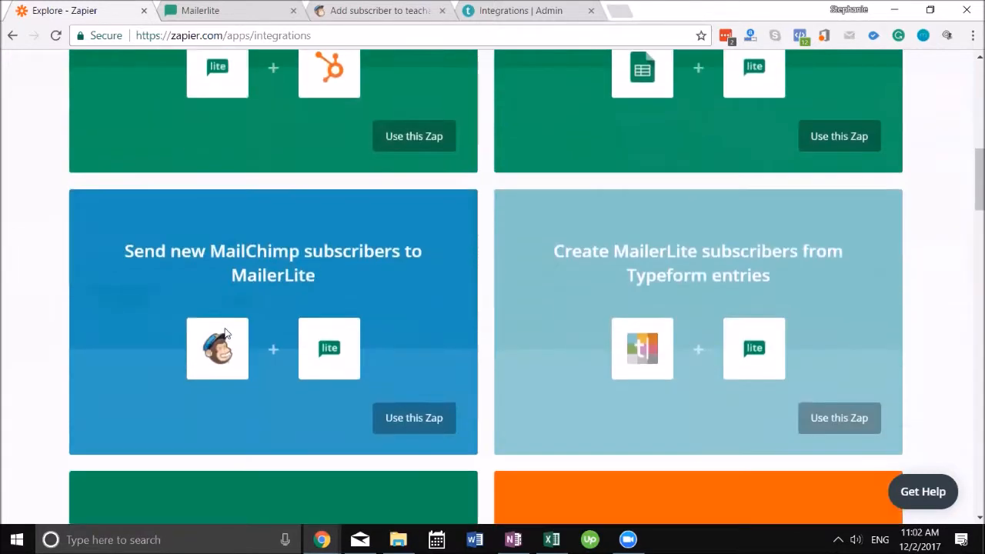
mouse_move(141, 243)
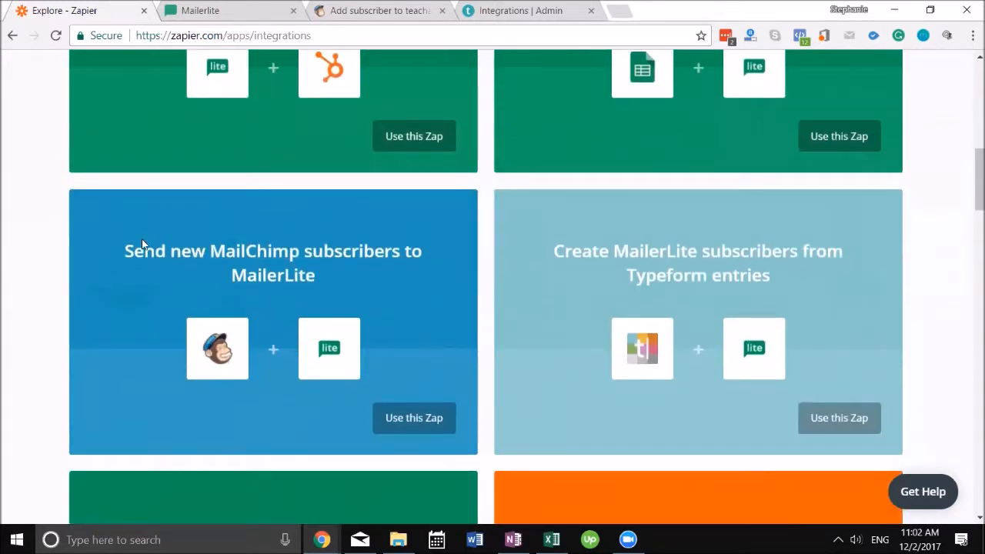
mouse_move(339, 277)
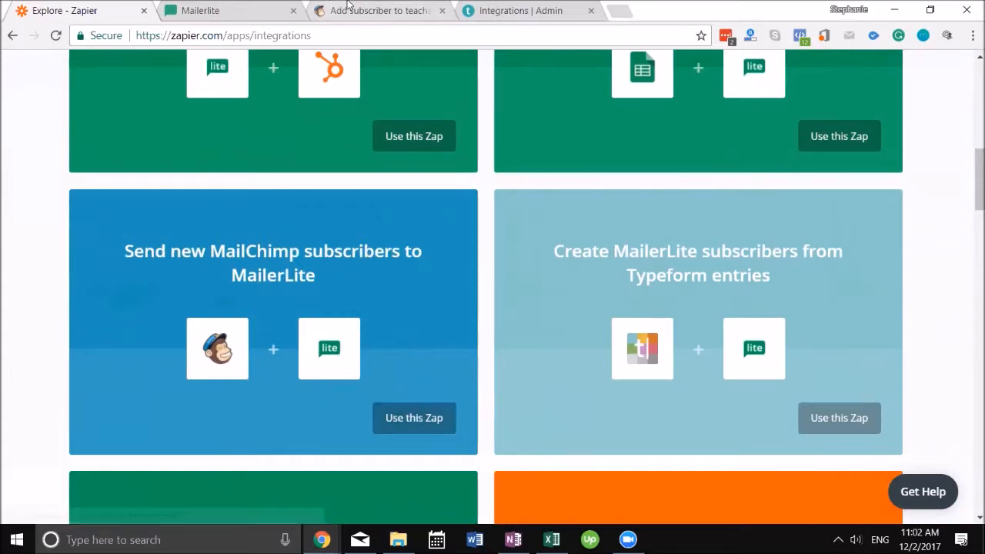
mouse_move(397, 9)
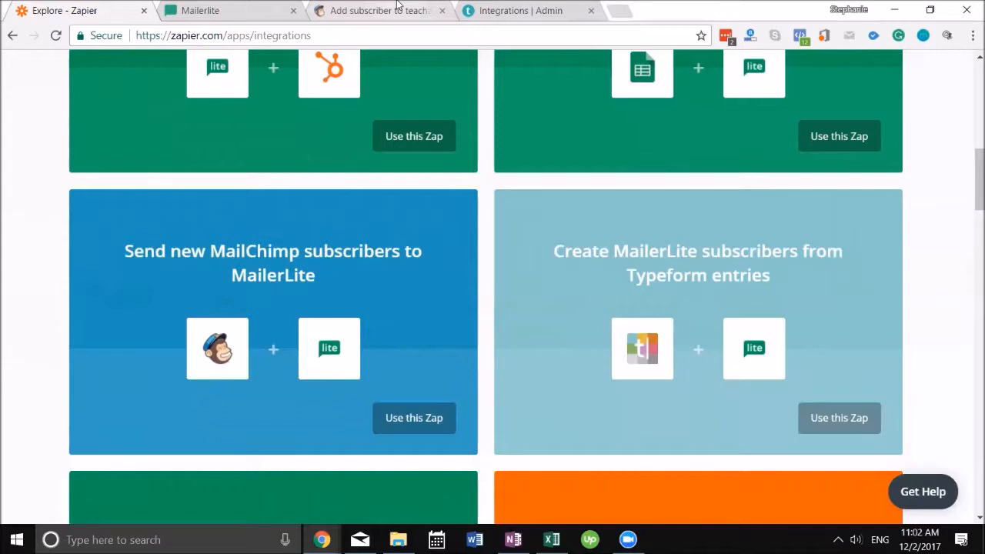
mouse_move(380, 196)
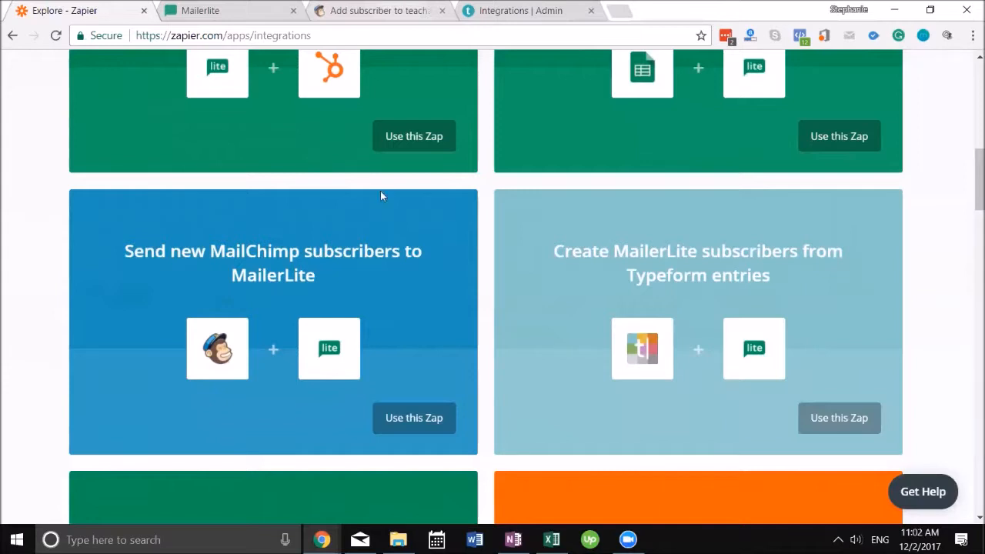
Create a new zap from the 'Send new MailChimp subscribers to MailerLite' template, reaching its MailChimp trigger step.
left_click(412, 418)
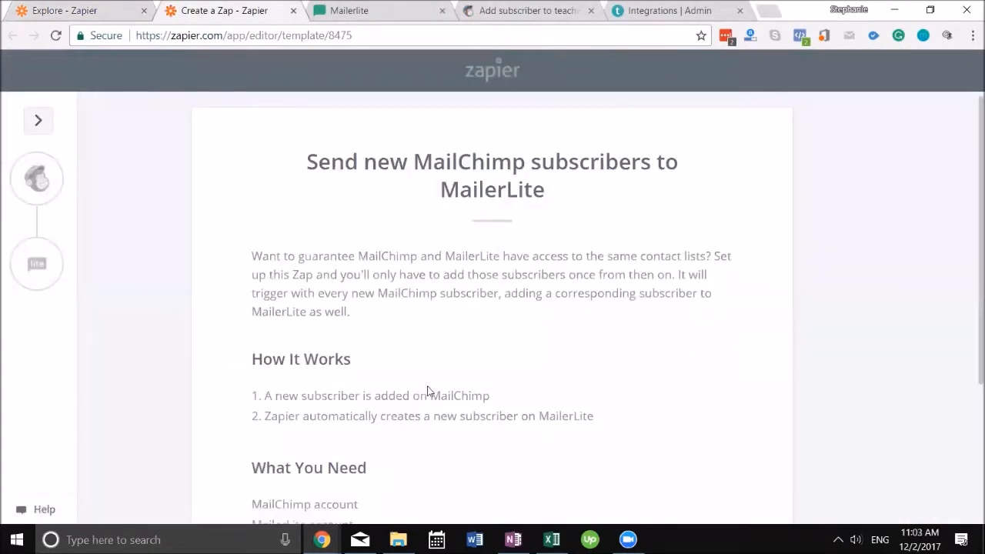
scroll("down", 3)
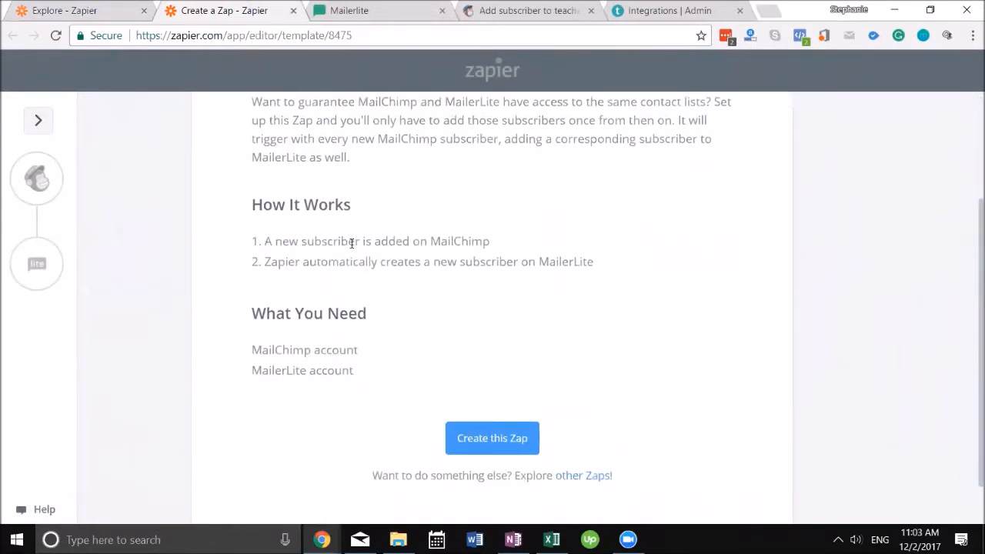
mouse_move(483, 248)
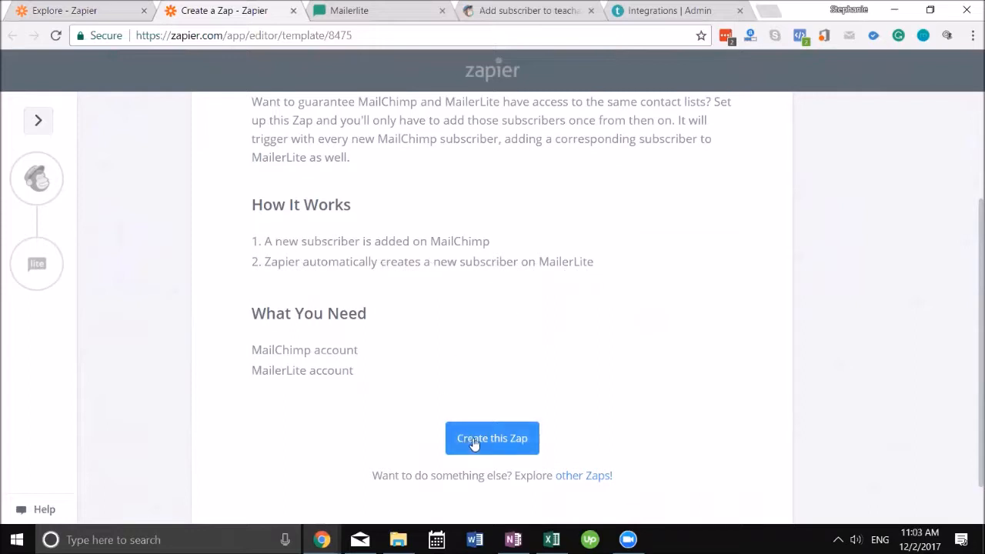
left_click(493, 437)
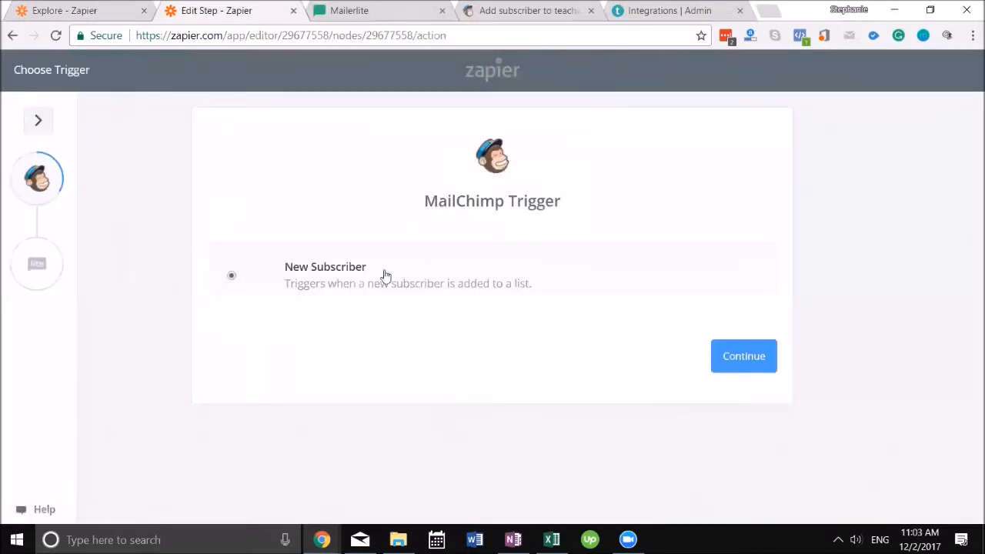
Accept New Subscriber as the trigger and authorize a MailChimp account for Zapier.
left_click(744, 355)
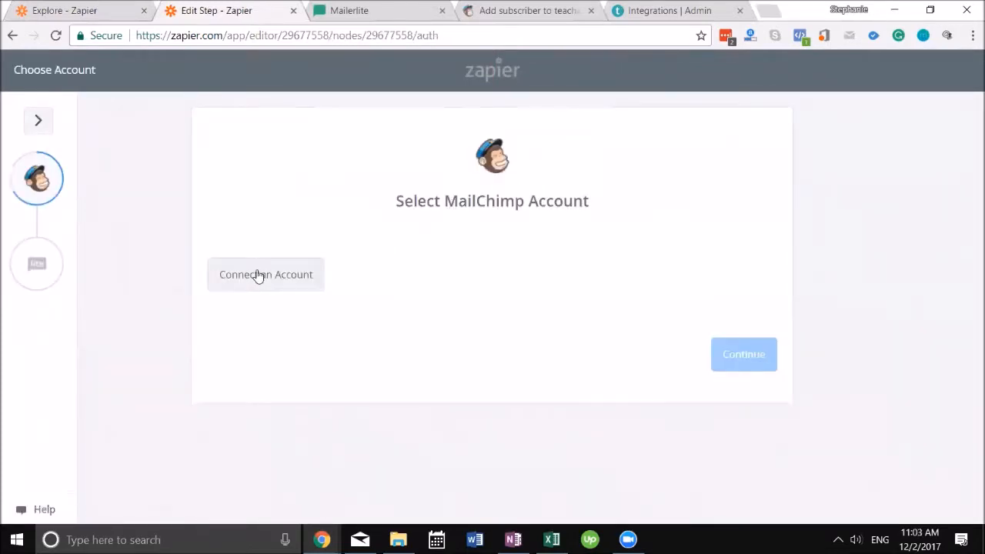
left_click(265, 274)
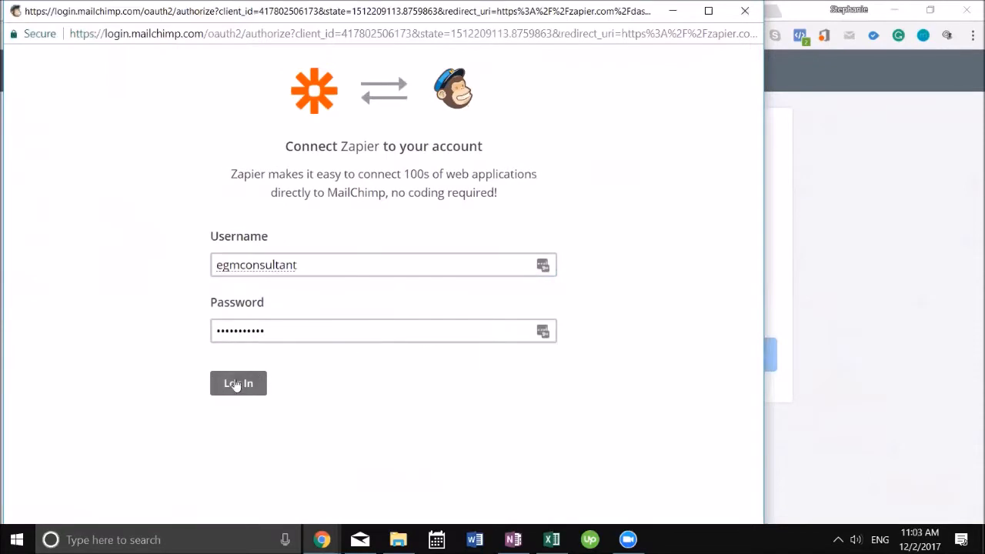
left_click(237, 384)
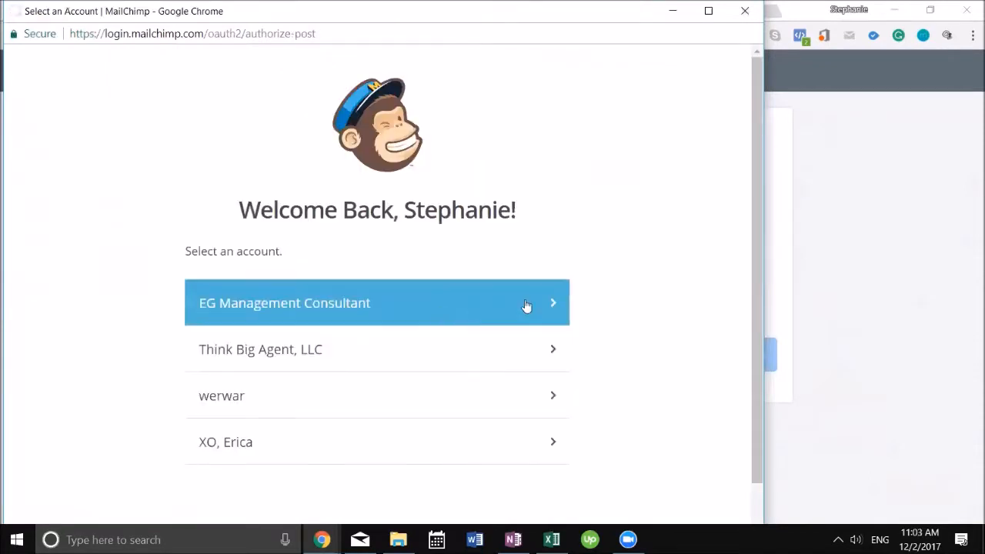
mouse_move(490, 300)
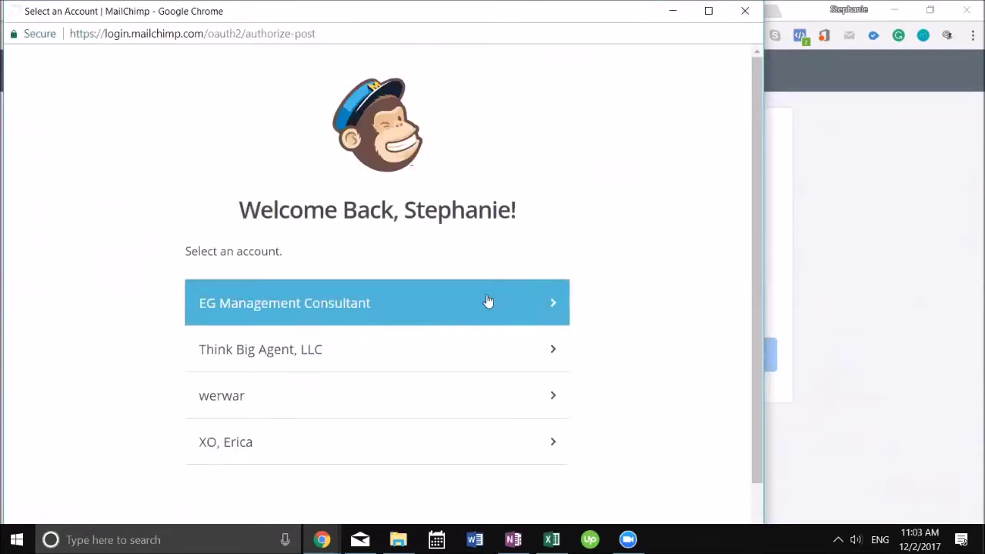
left_click(376, 302)
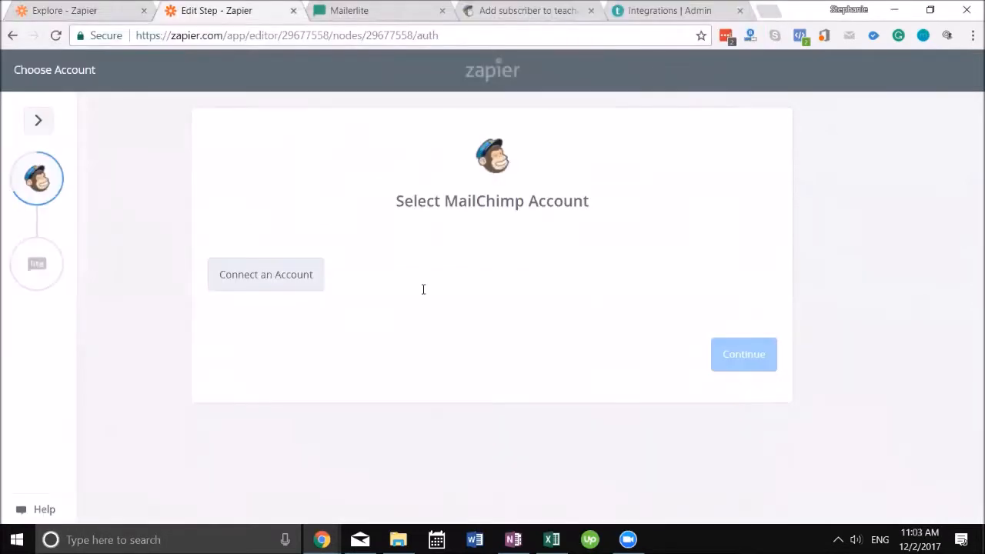
Select the connected MailChimp account, test it successfully and continue to trigger options.
left_click(265, 274)
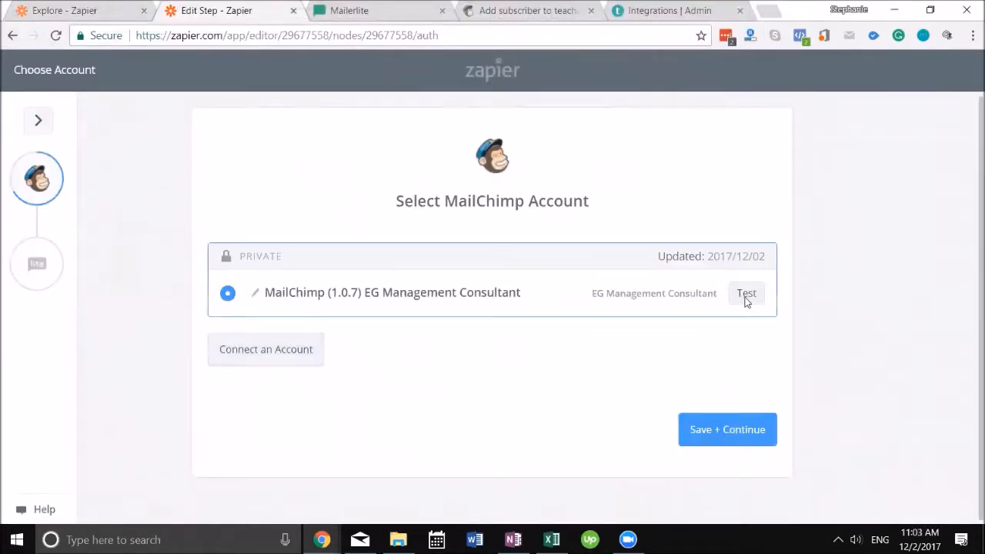
left_click(745, 293)
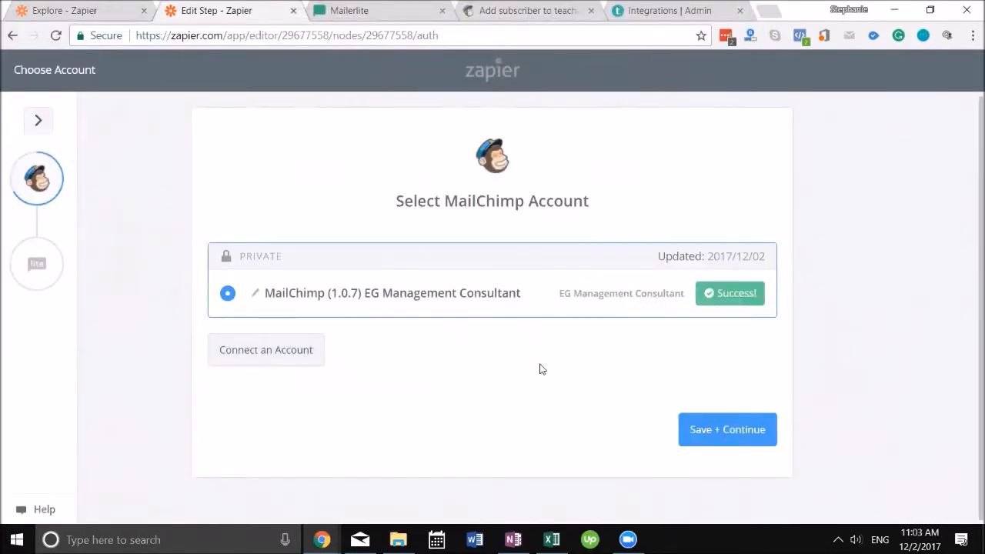
left_click(726, 430)
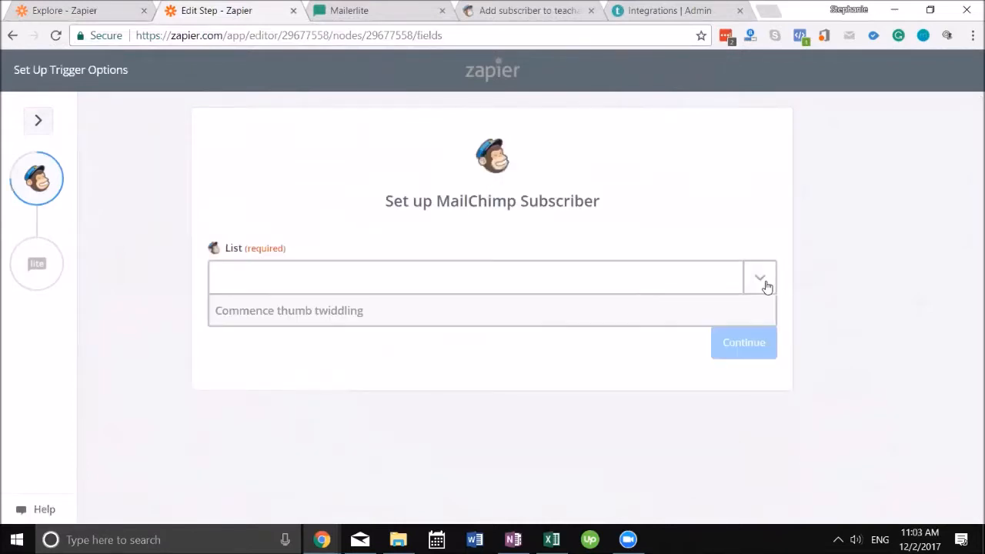
Use the teachable MailChimp list for the trigger, fetch a sample subscriber successfully and move to the MailerLite action.
left_click(760, 277)
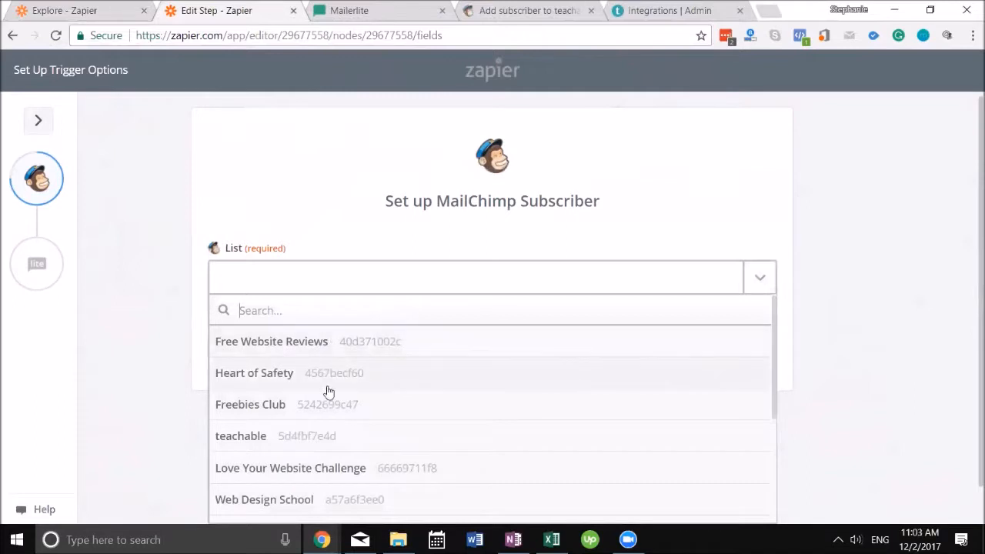
left_click(240, 436)
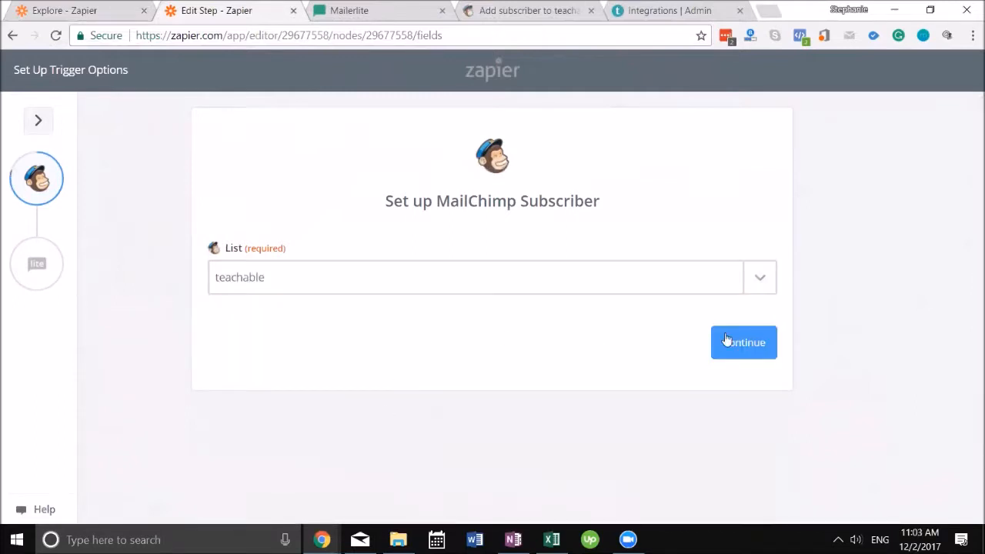
left_click(744, 341)
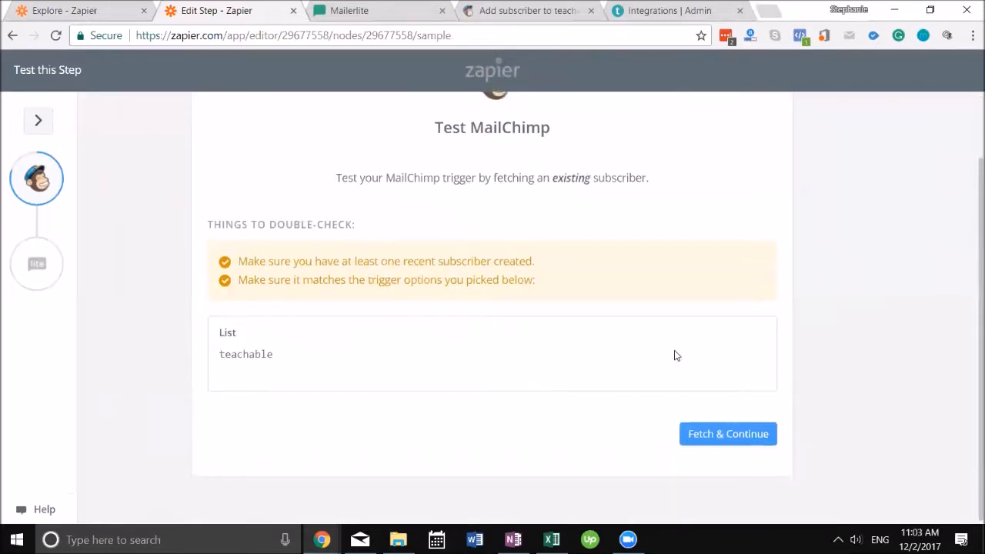
left_click(726, 434)
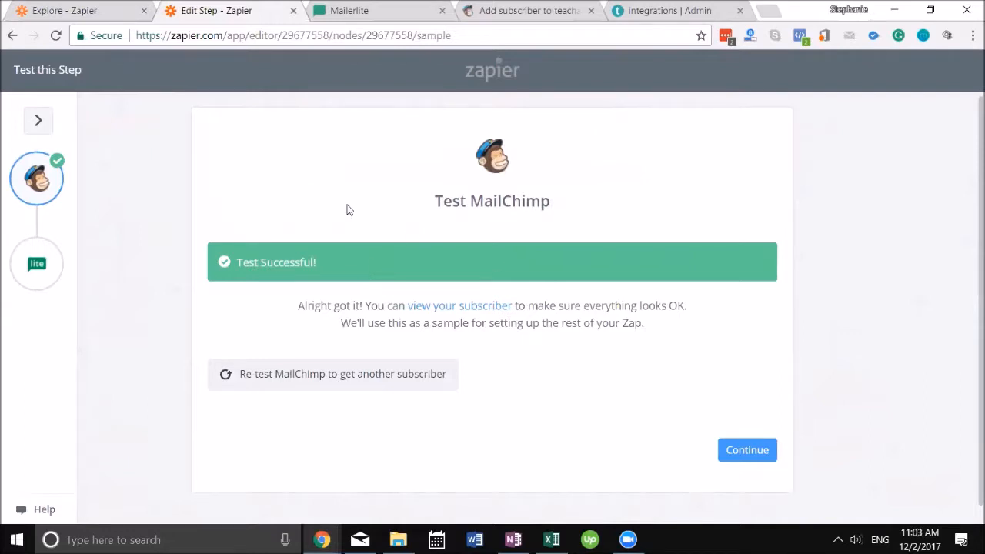
left_click(747, 449)
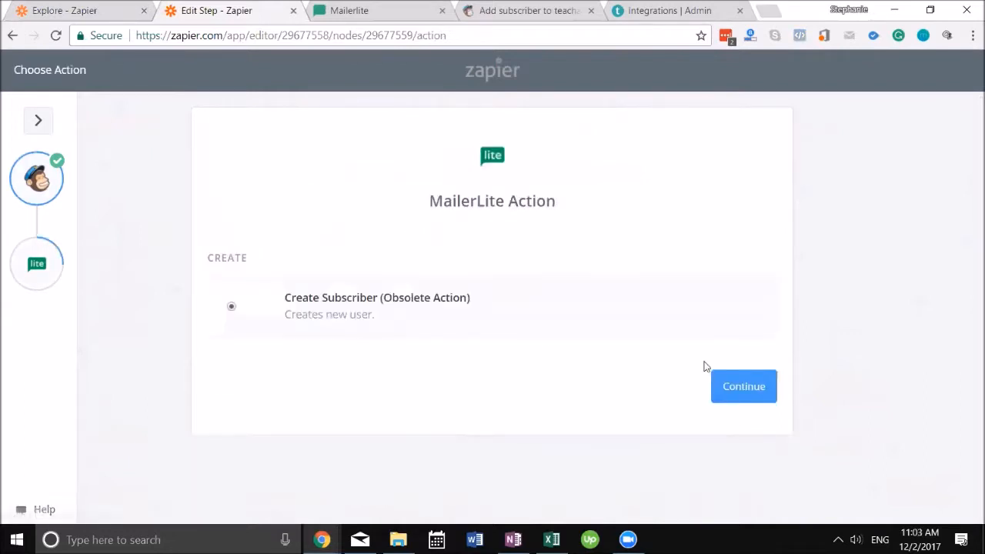
mouse_move(395, 335)
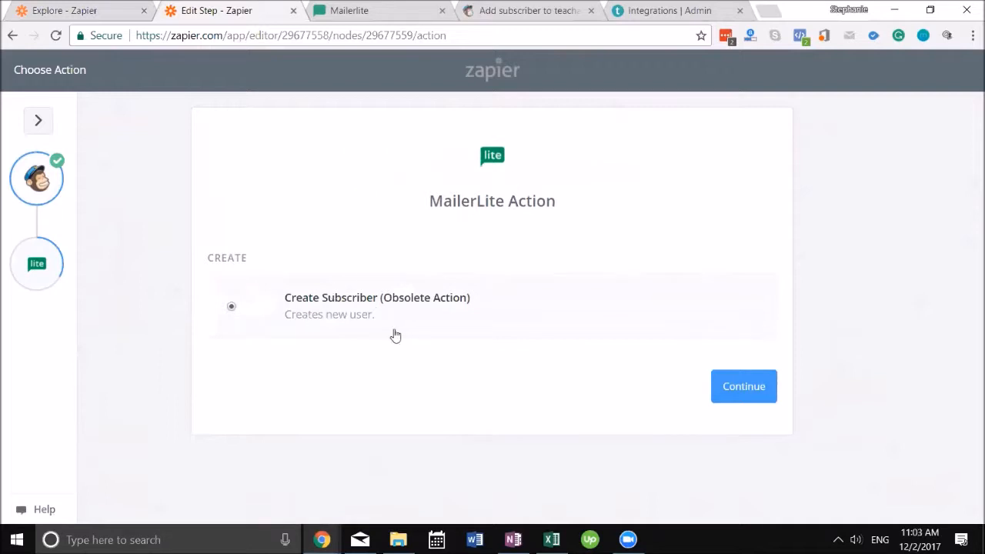
mouse_move(743, 385)
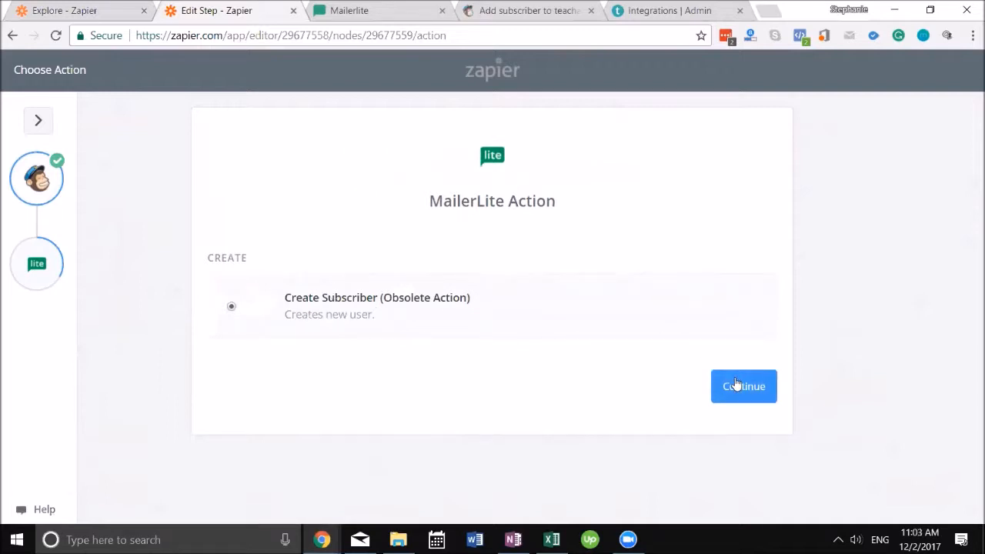
Make the MailerLite action Create Subscriber with the tested MailerLite EGM account.
left_click(743, 385)
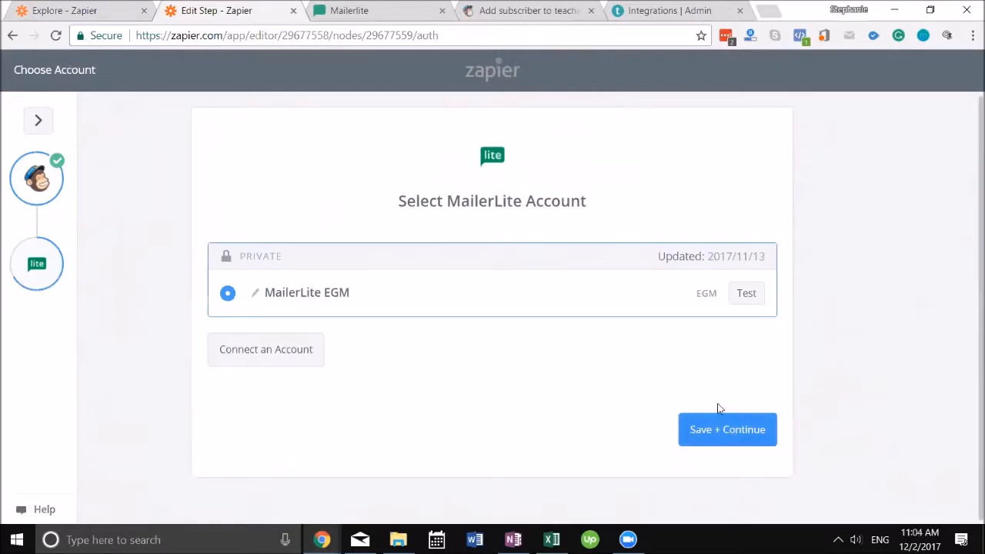
left_click(744, 293)
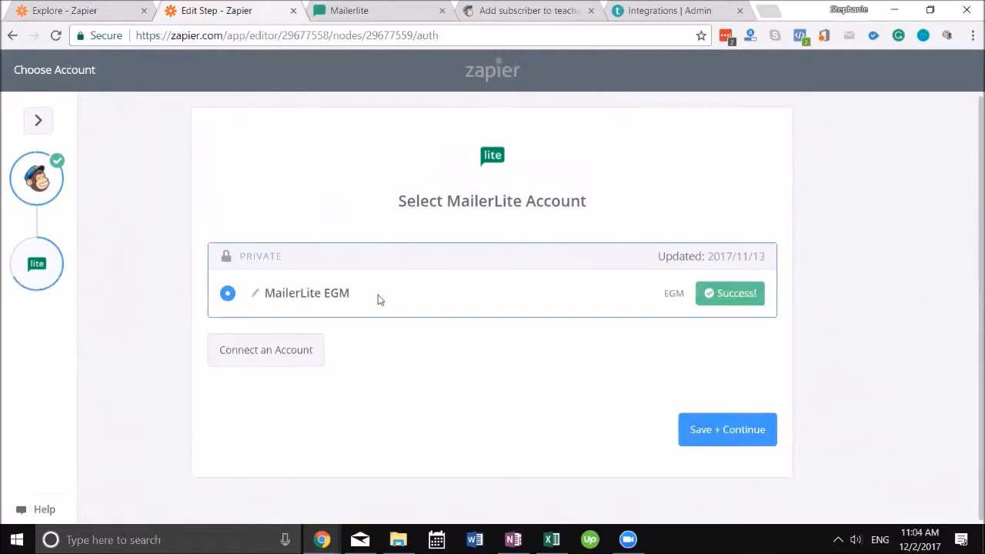
mouse_move(193, 255)
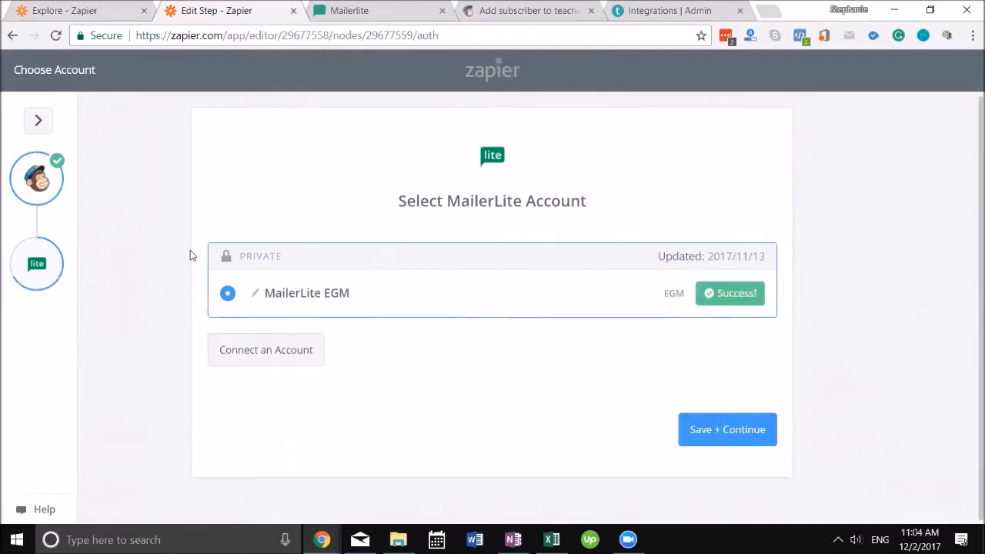
mouse_move(727, 430)
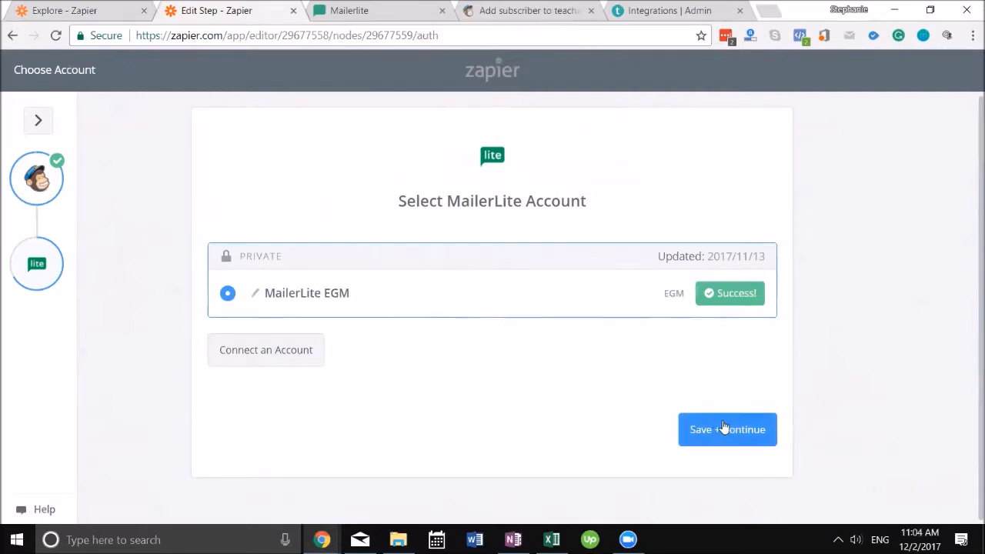
left_click(726, 429)
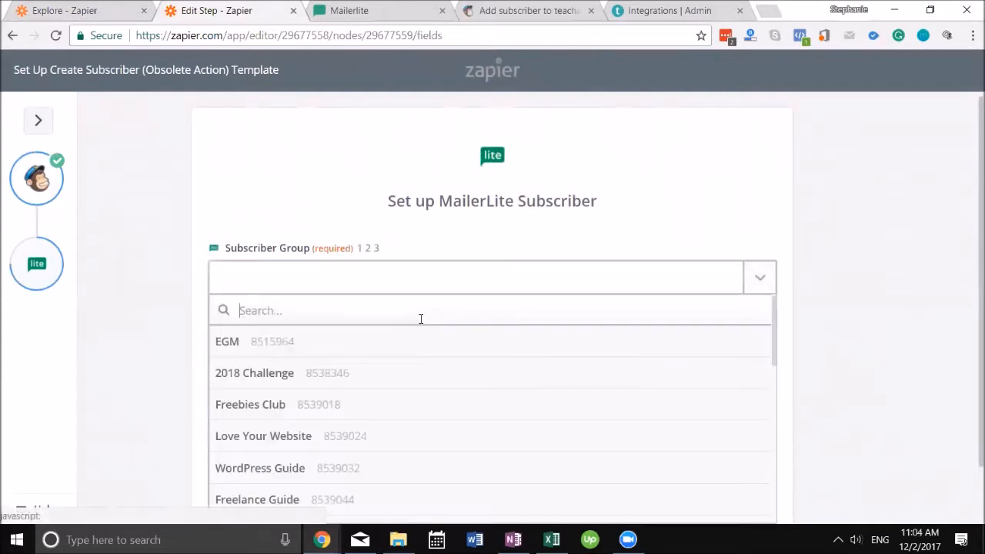
Set the subscriber group to Teachable, keeping the email mapped from step 1's Email.
scroll("down", 3)
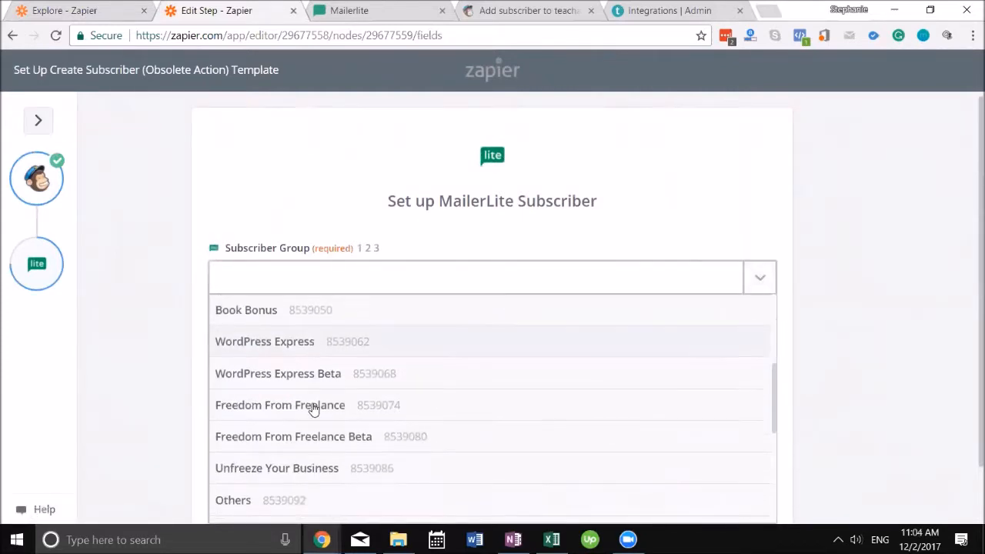
scroll("down", 3)
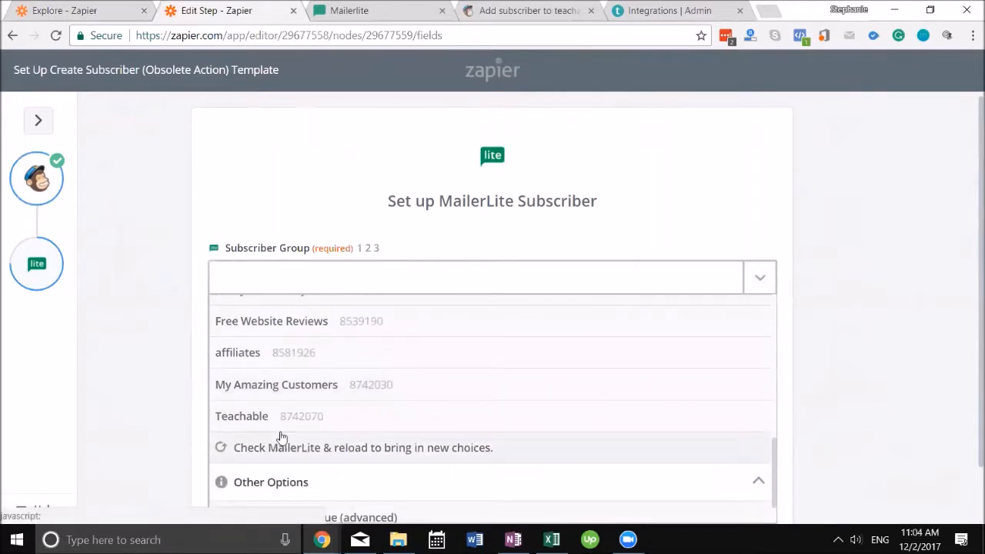
left_click(242, 415)
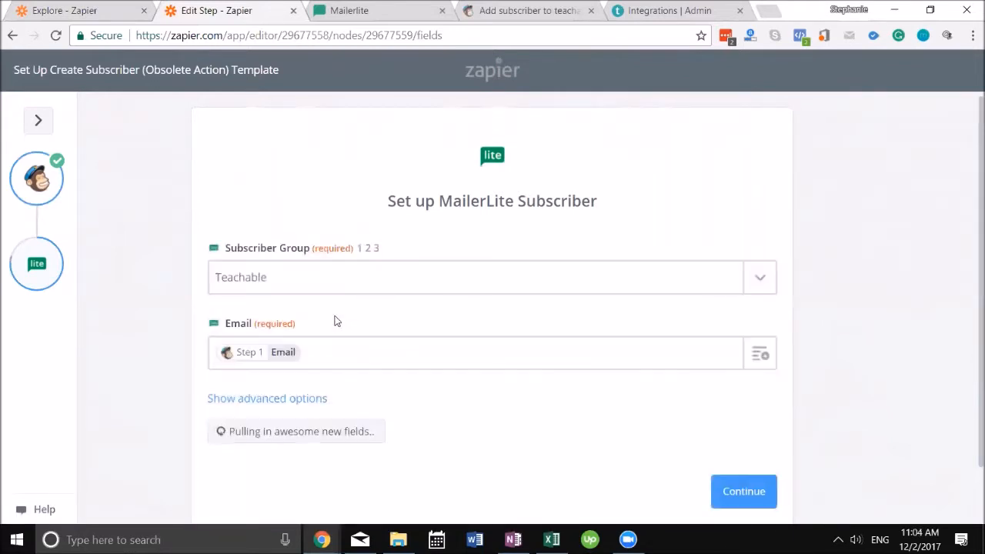
scroll("down", 3)
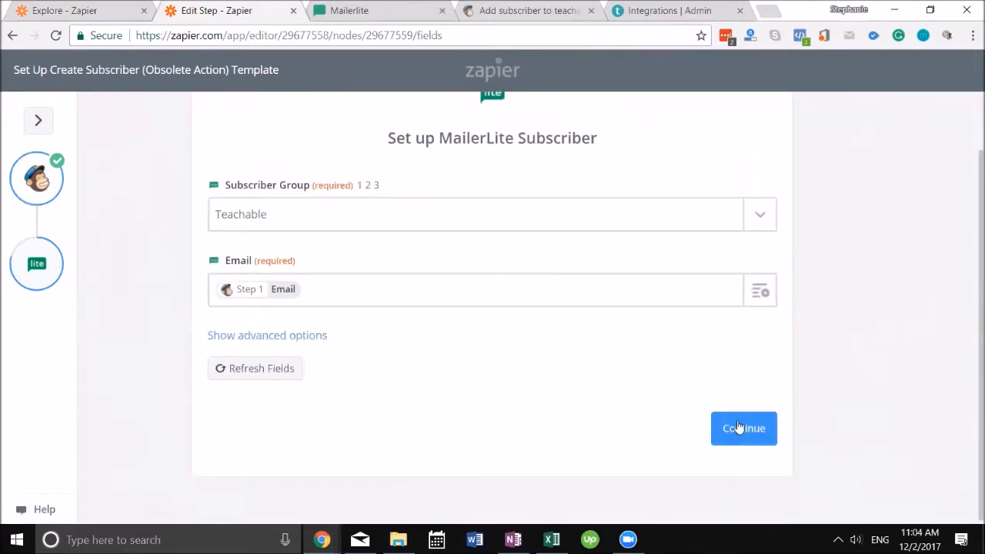
Send a test subscriber to MailerLite successfully, then bring up the MailerLite tab to check subscribers.
left_click(743, 428)
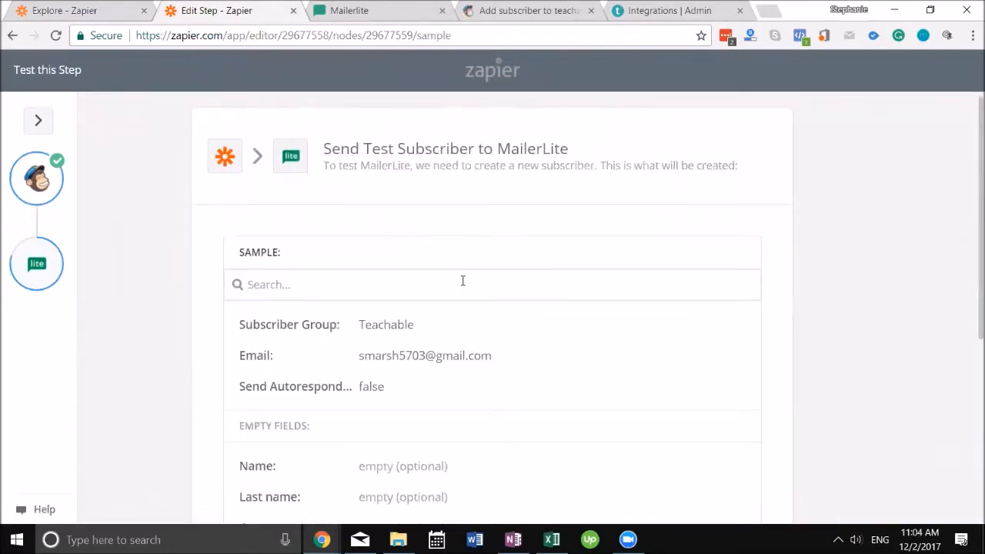
mouse_move(355, 260)
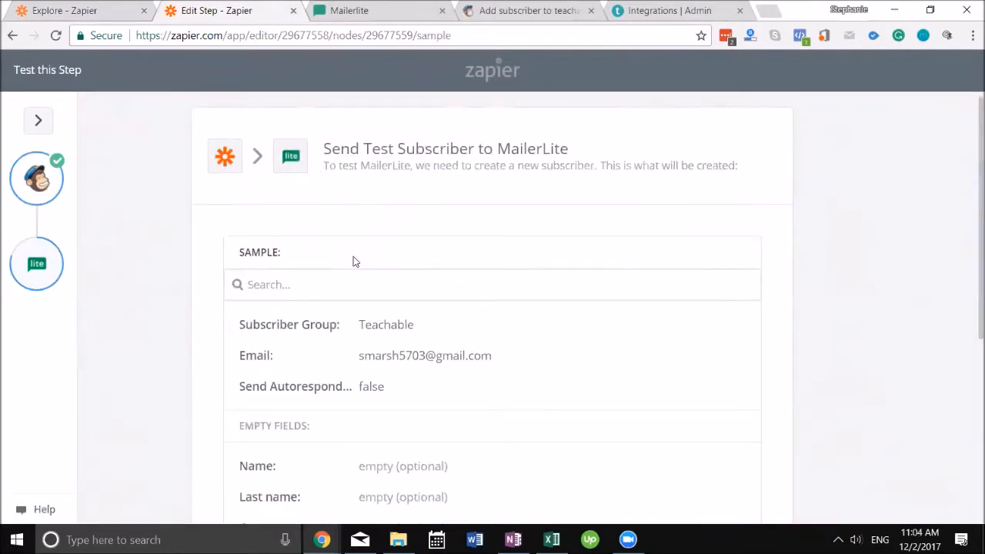
scroll("down", 3)
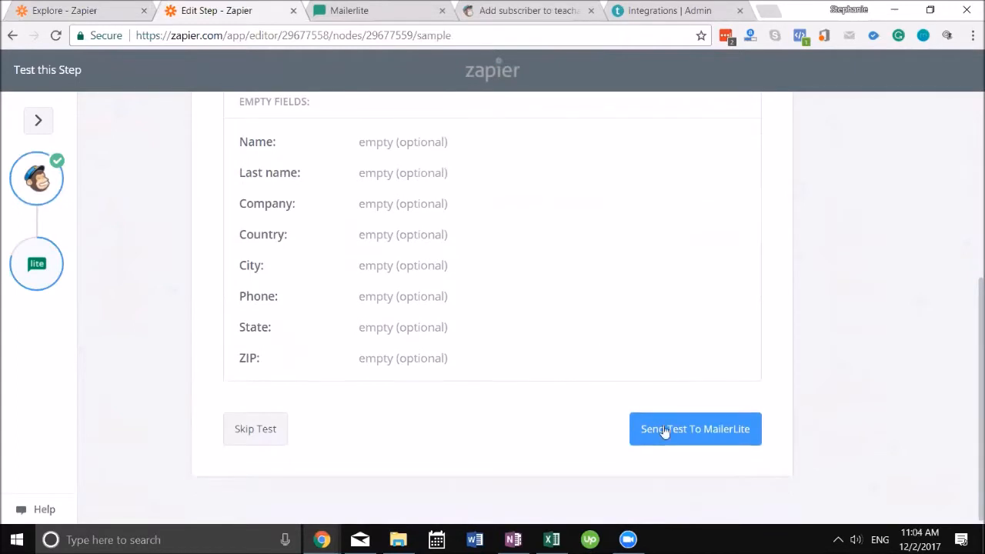
left_click(695, 428)
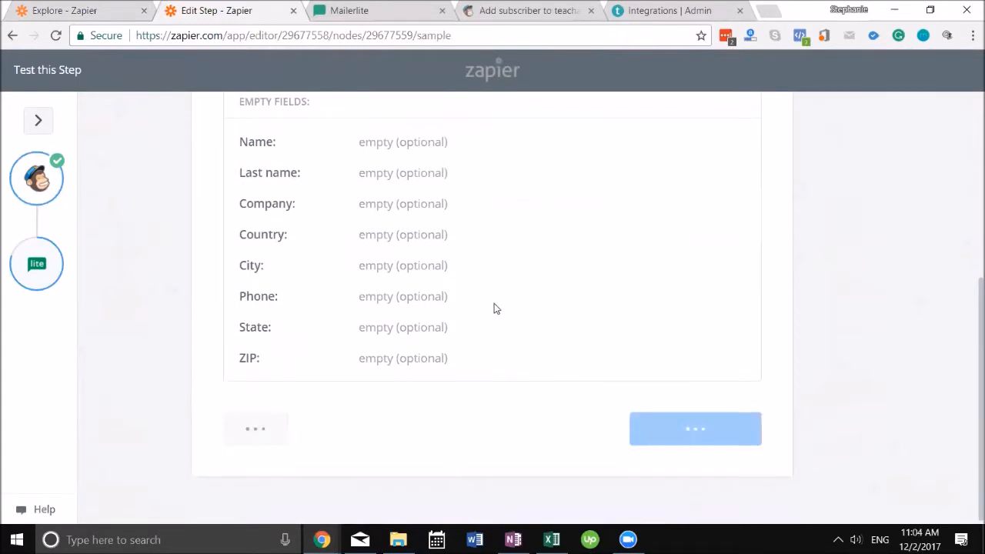
left_click(696, 428)
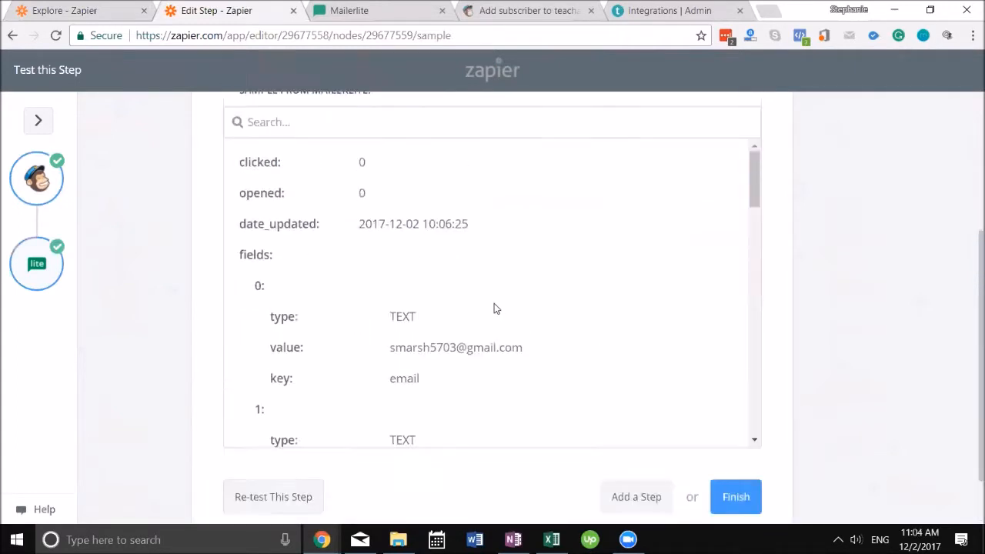
left_click(274, 495)
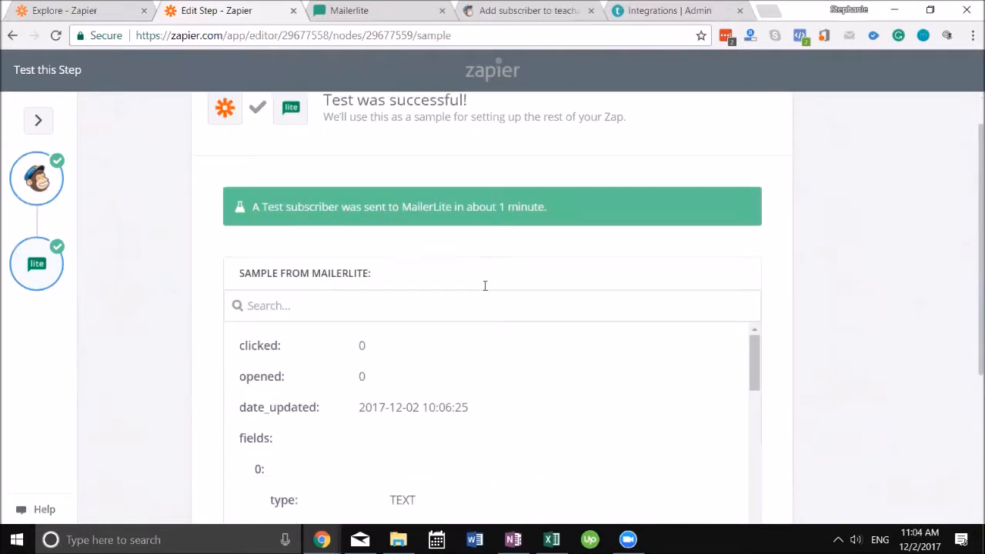
left_click(347, 10)
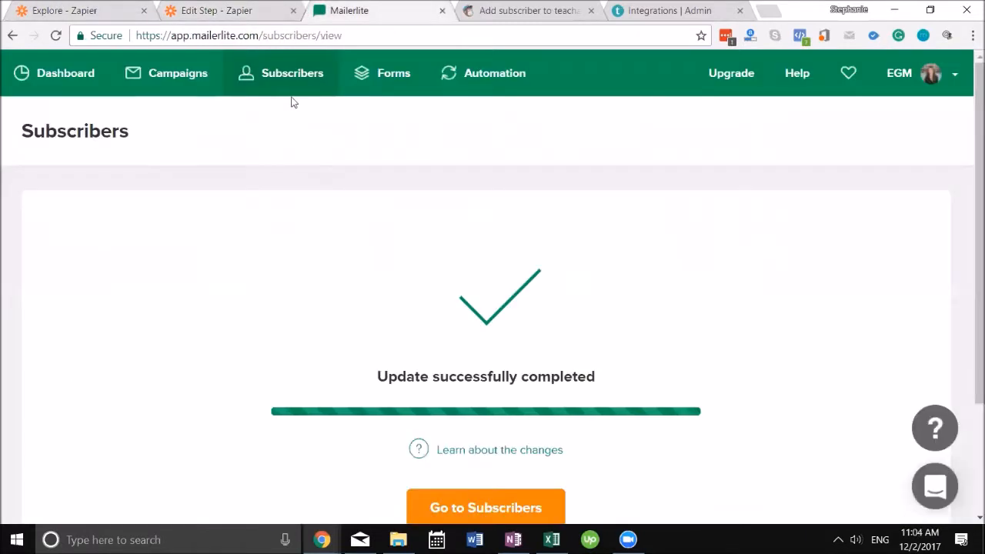
mouse_move(292, 85)
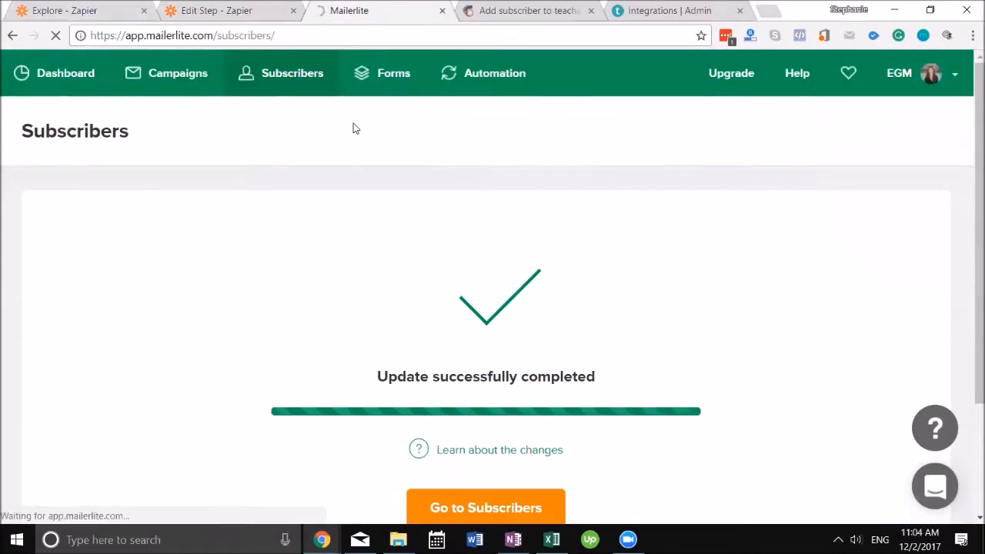
Go to MailerLite's subscribers list and filter subscribers by group membership.
left_click(487, 508)
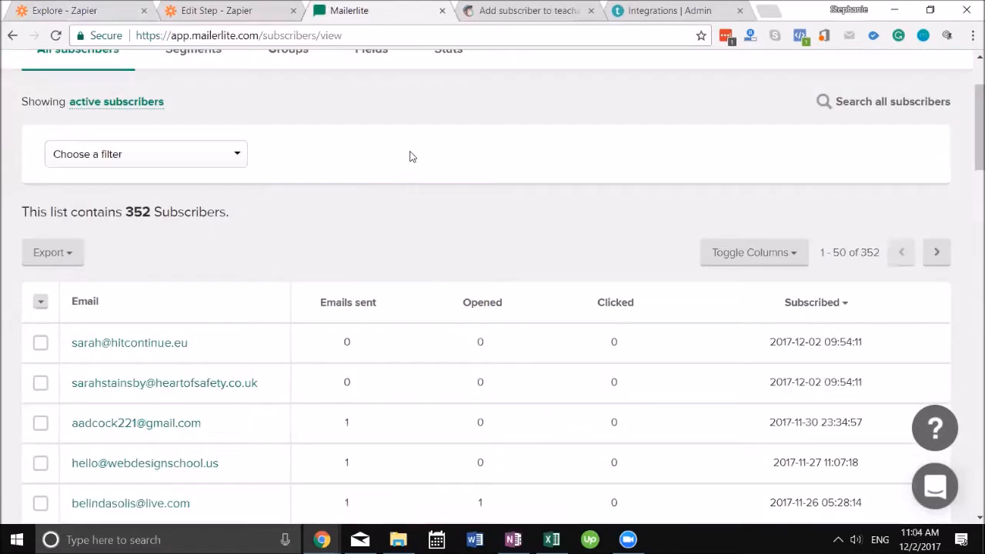
scroll("up", 3)
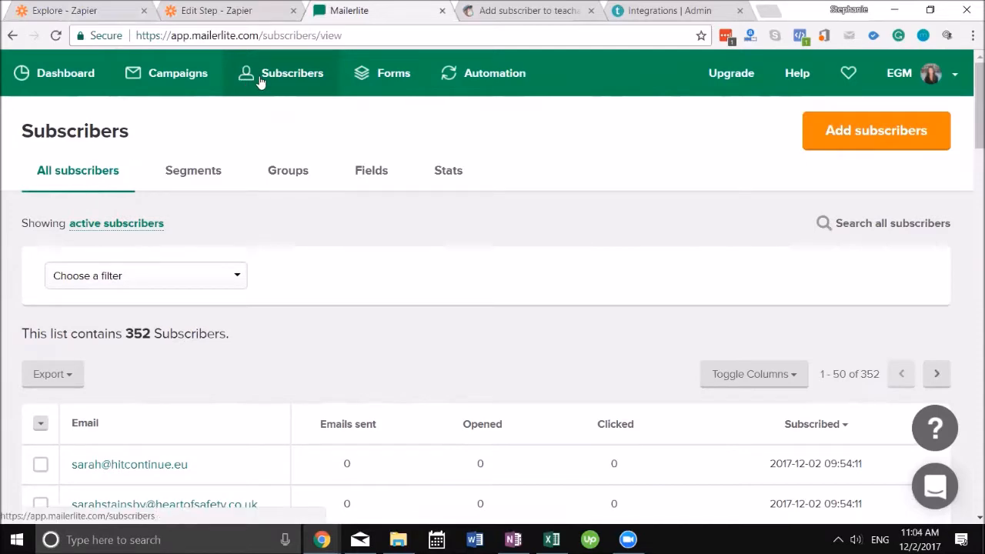
scroll("down", 3)
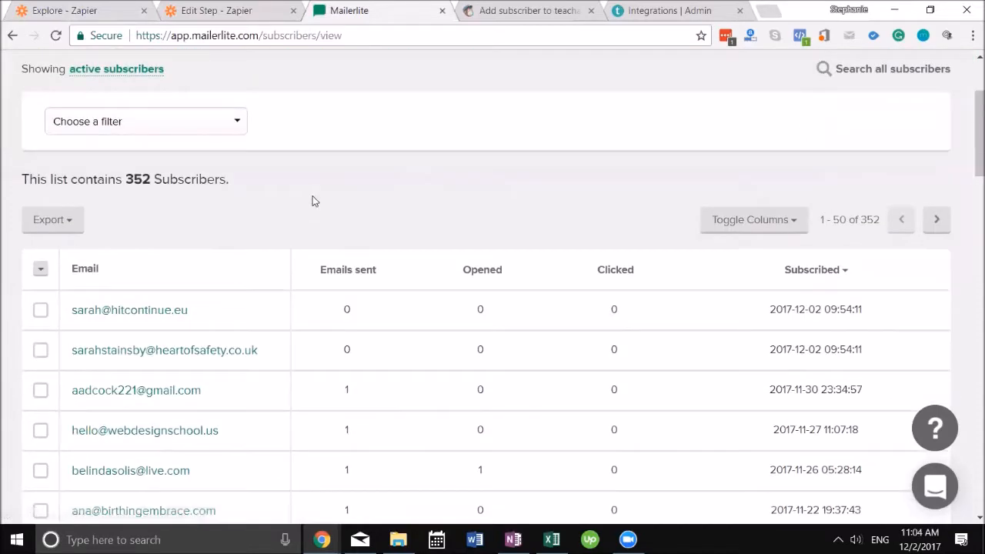
left_click(144, 120)
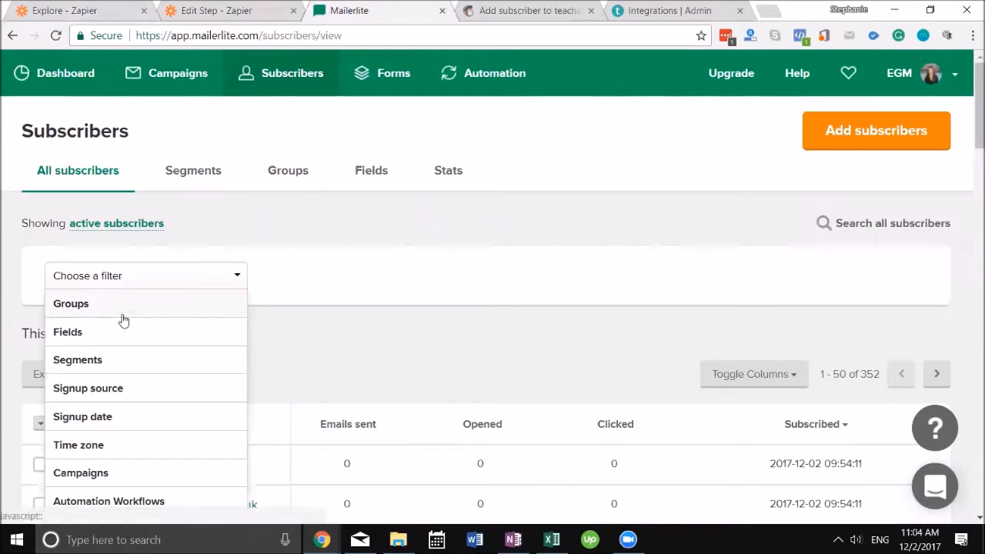
left_click(70, 303)
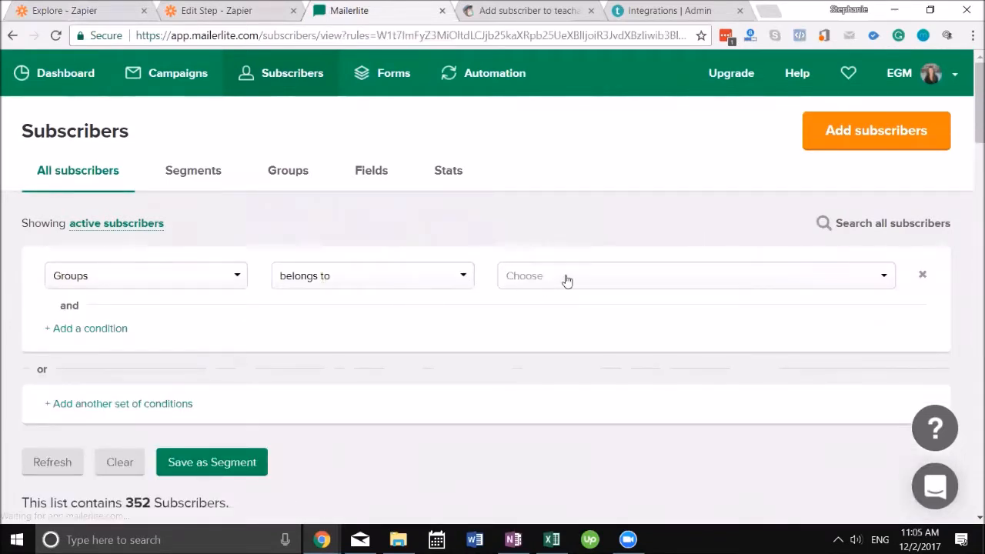
Filter to the Teachable group, confirming one subscriber, then switch to the MailChimp list page.
left_click(693, 275)
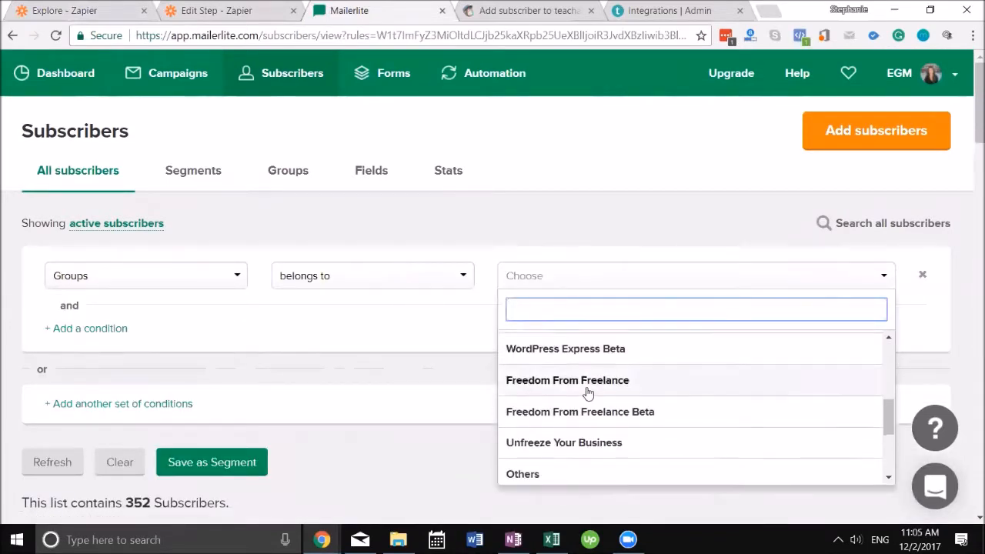
scroll("down", 3)
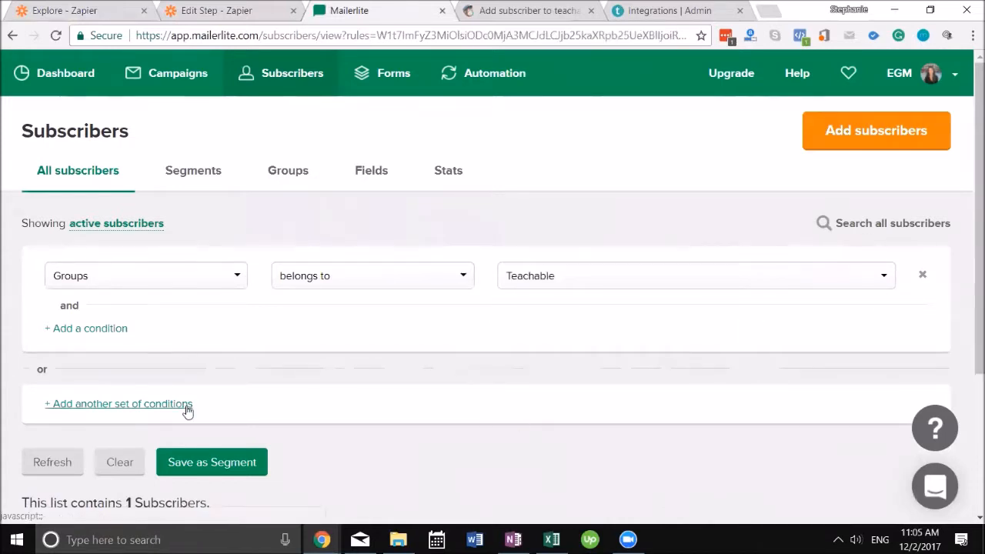
scroll("down", 3)
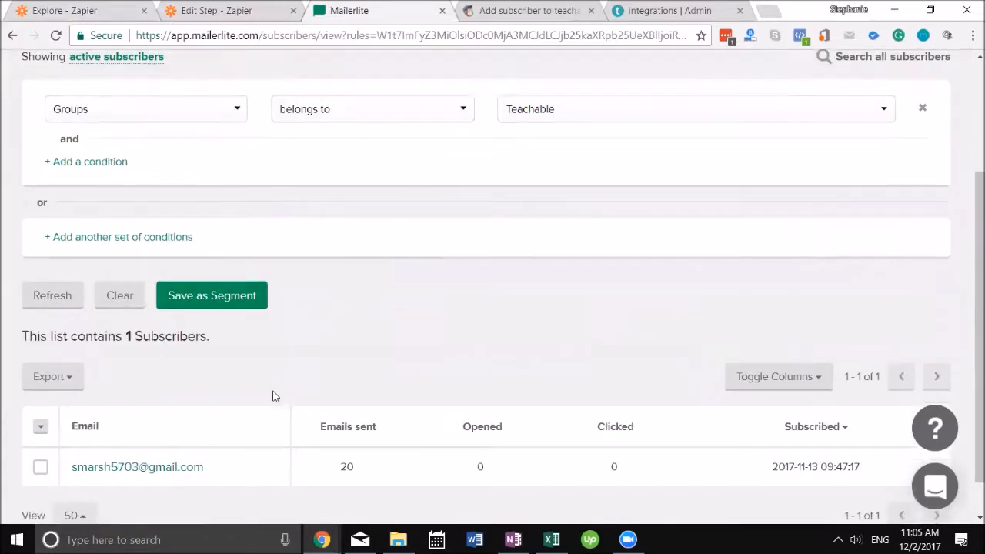
scroll("down", 3)
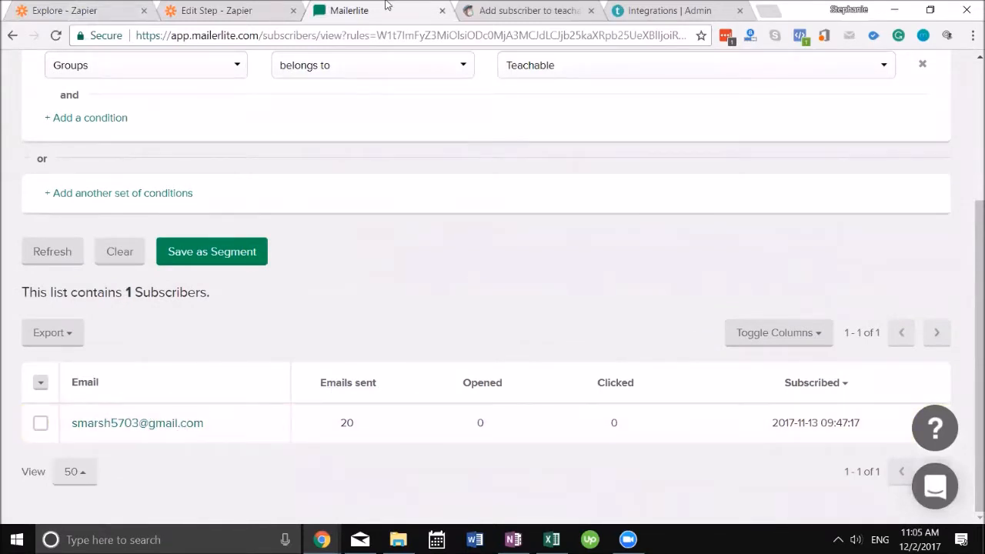
left_click(530, 9)
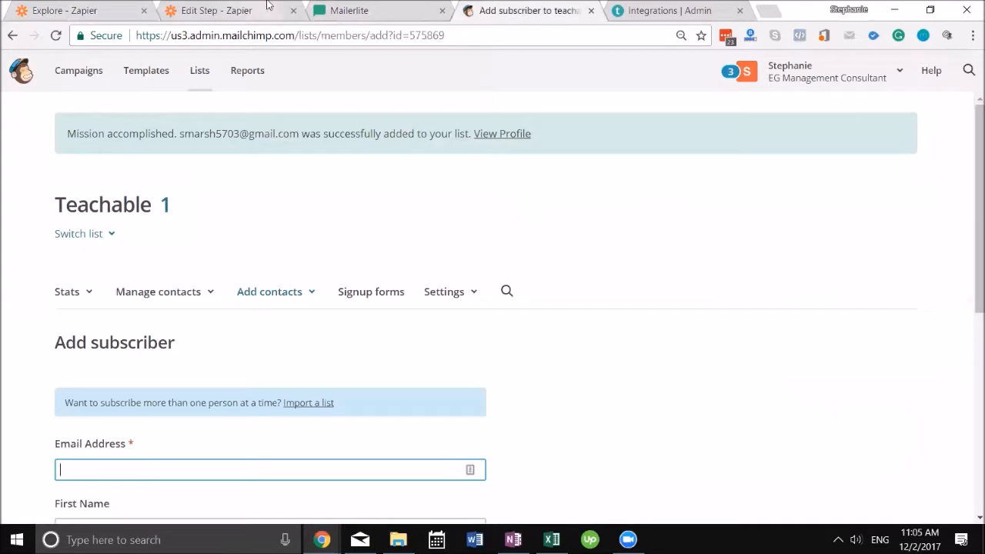
Finish the MailChimp-to-MailerLite zap, switch it ON and return to the zaps dashboard.
left_click(215, 9)
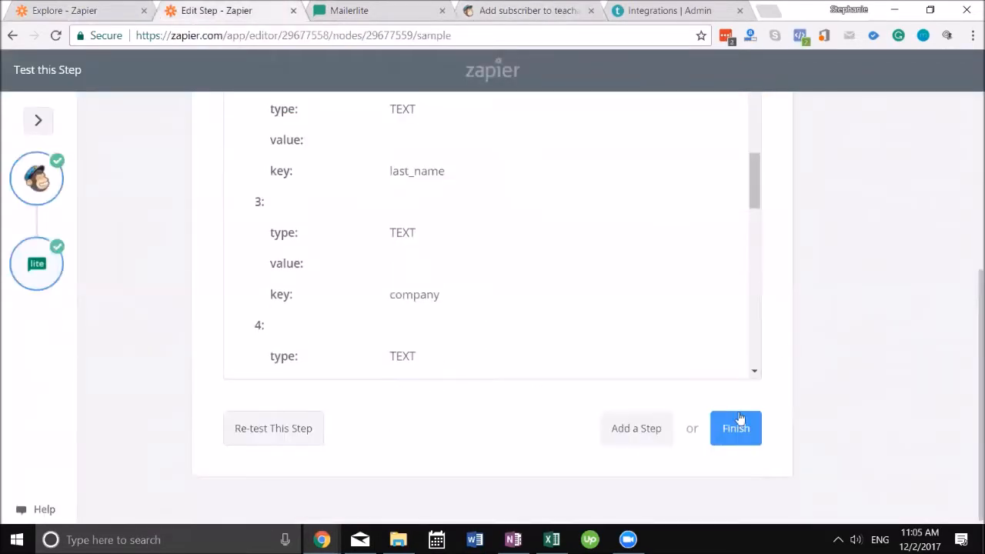
left_click(736, 428)
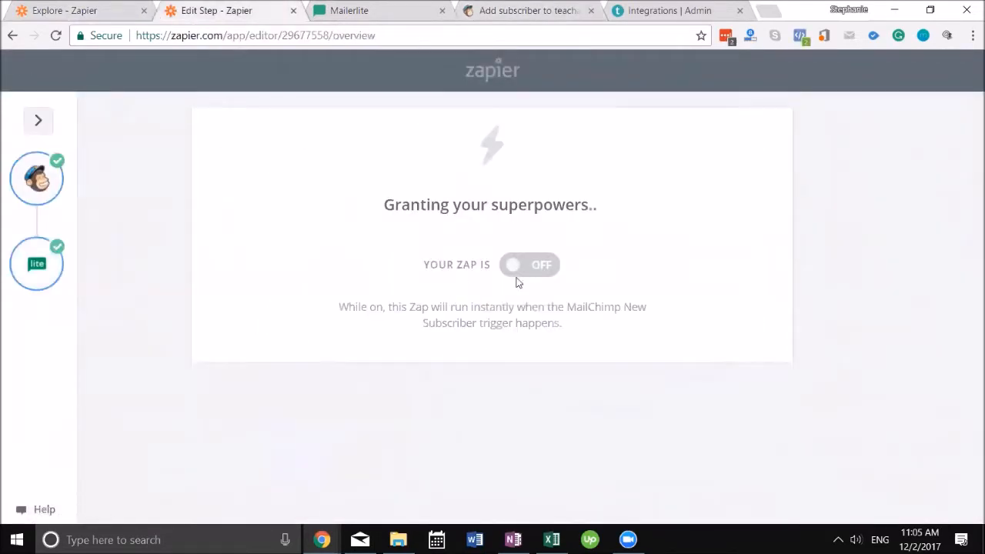
left_click(529, 264)
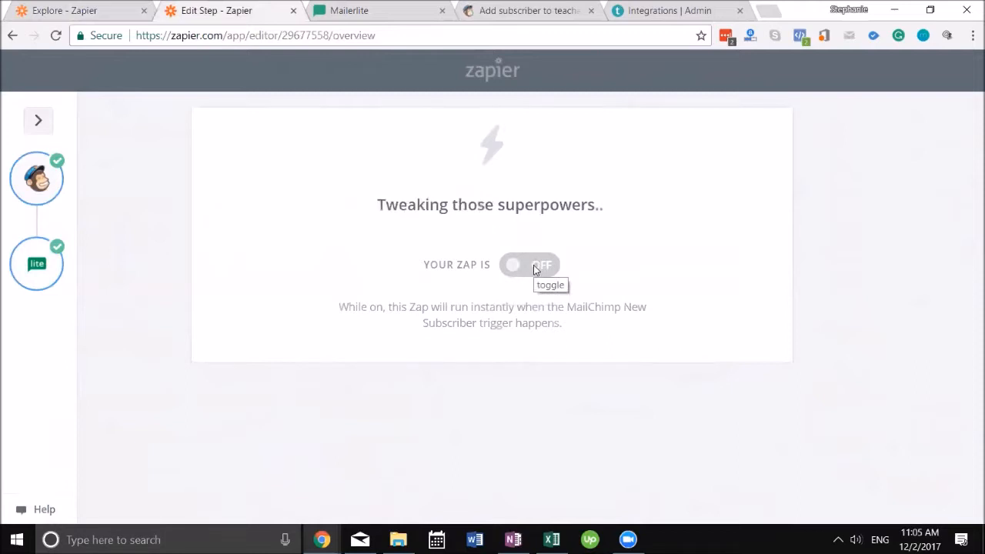
left_click(530, 265)
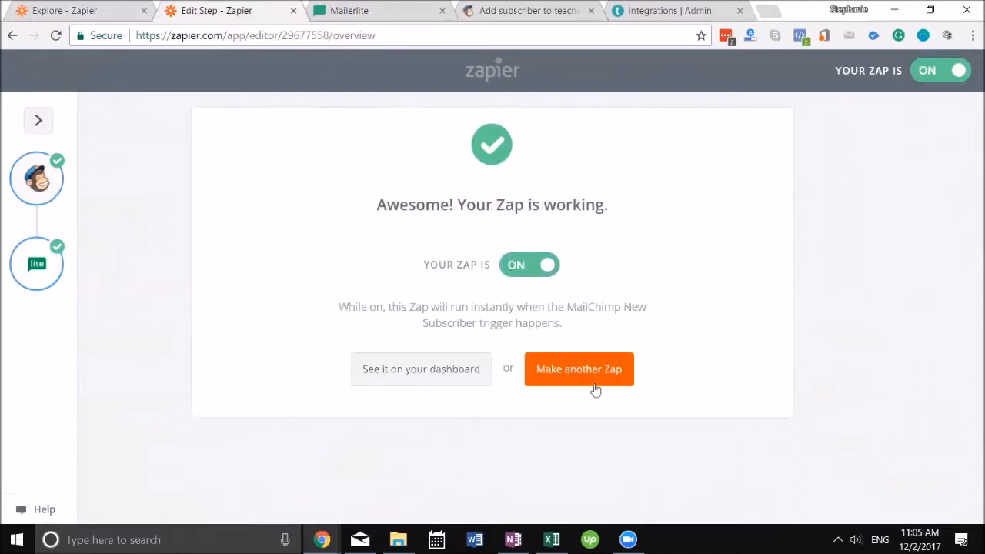
left_click(422, 370)
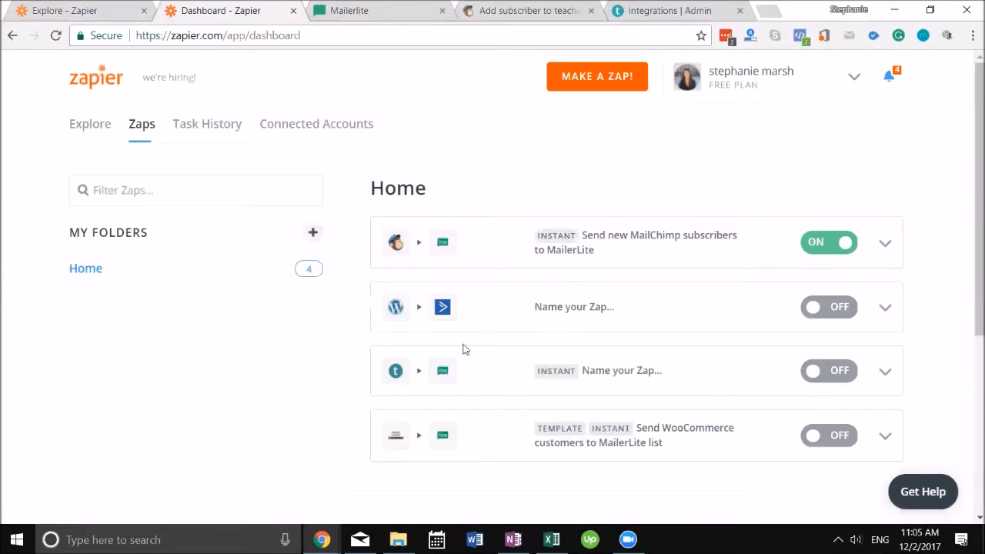
mouse_move(614, 352)
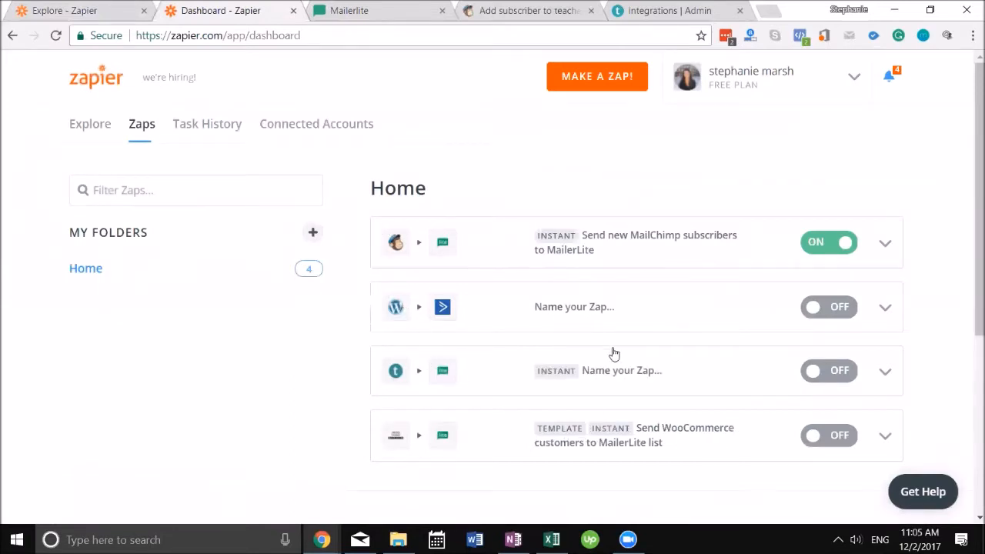
mouse_move(577, 327)
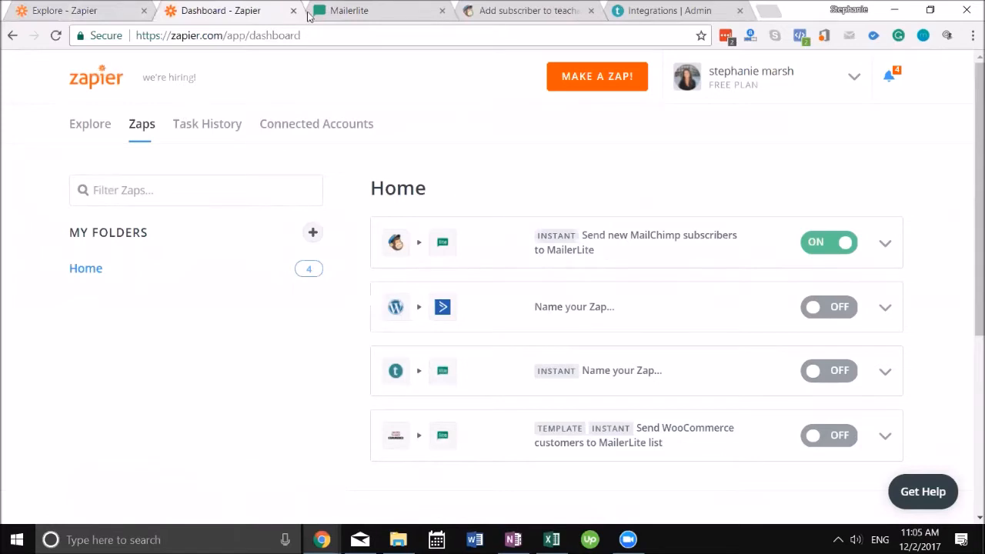
mouse_move(732, 348)
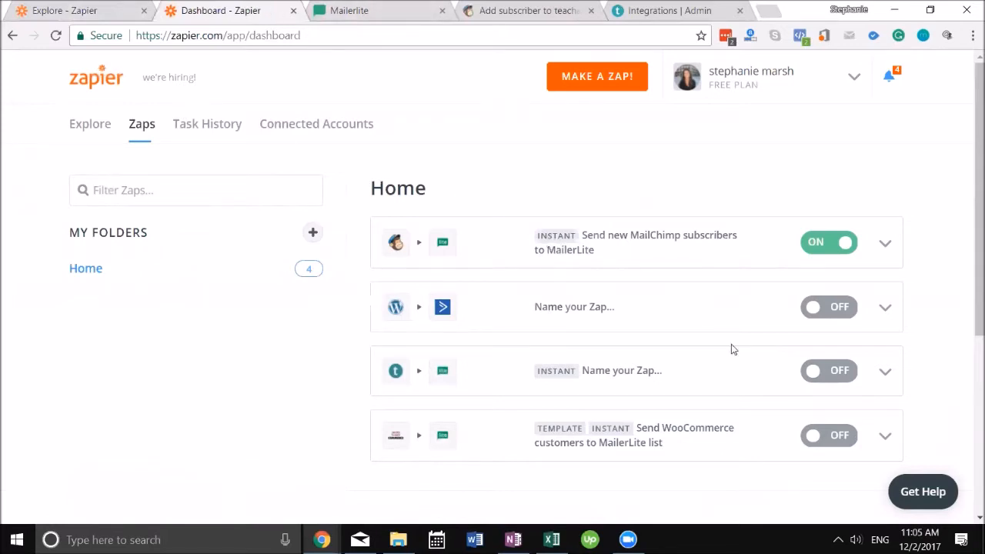
mouse_move(342, 215)
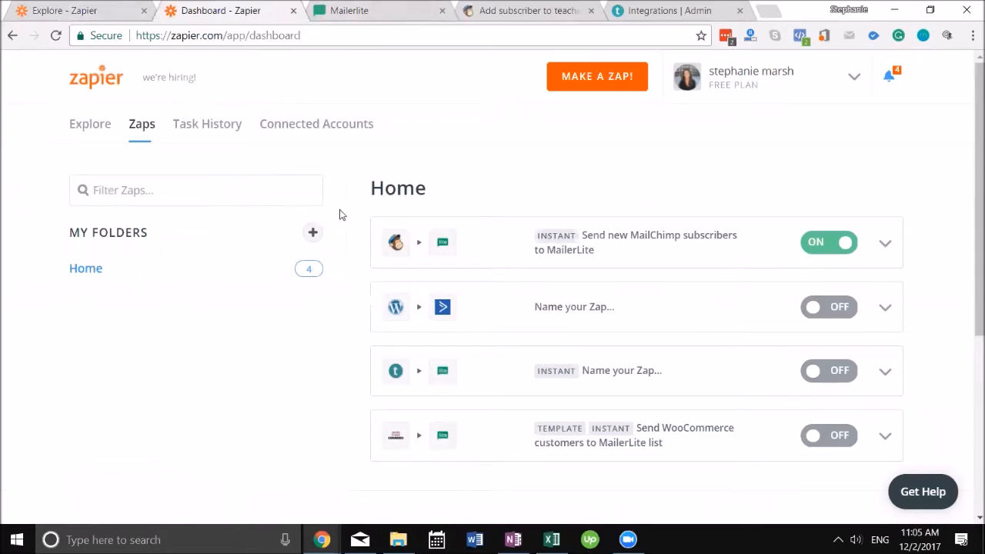
mouse_move(219, 54)
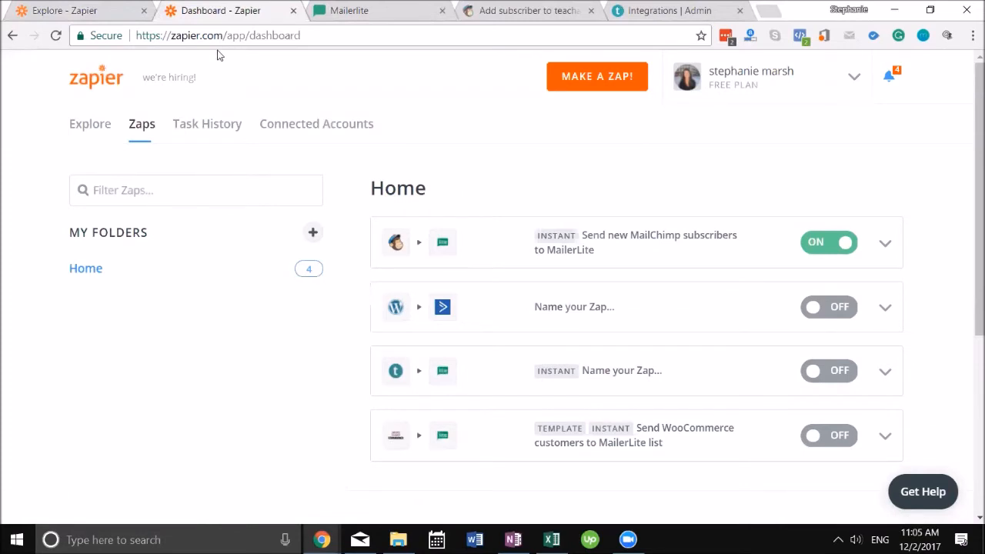
mouse_move(855, 501)
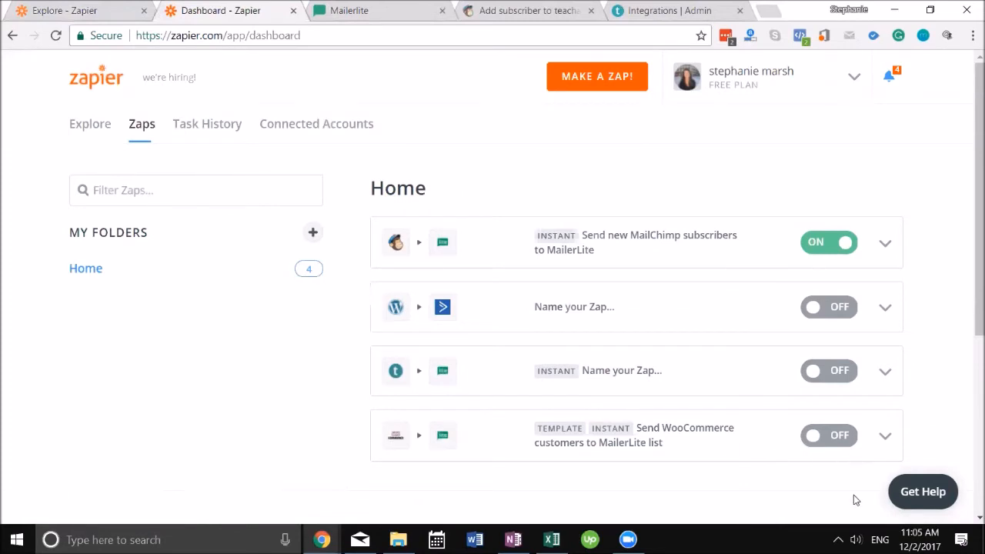